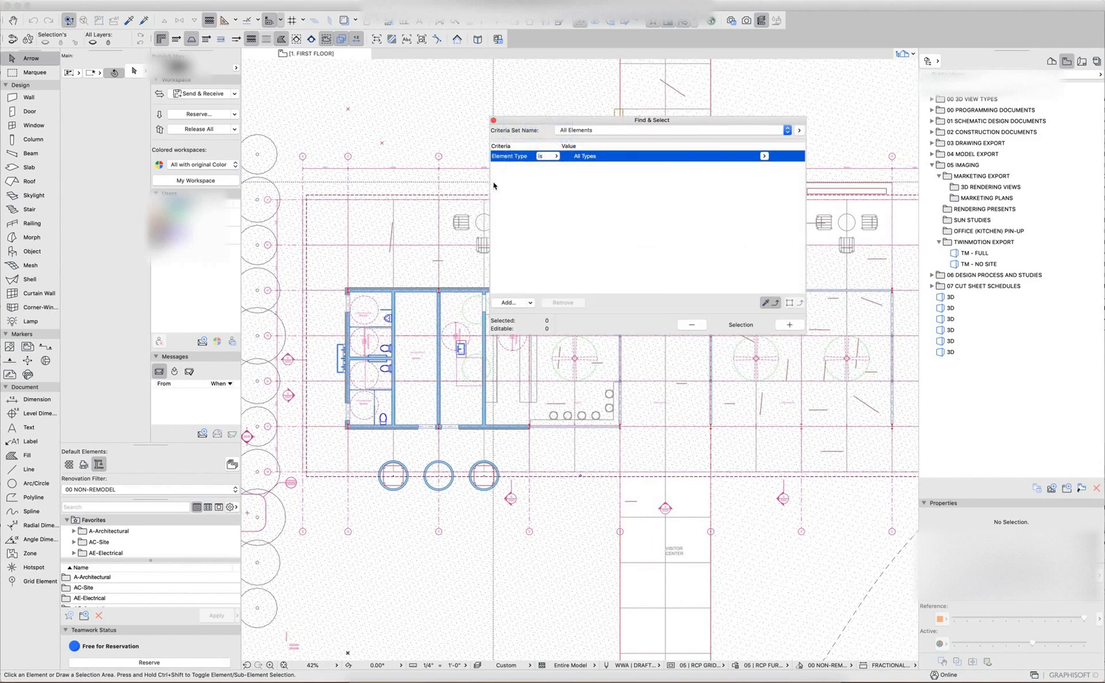
- Limit the Find & Select element type to Wall
{"action": "left_click_drag", "start_coordinate": [650, 120], "coordinate": [492, 115]}
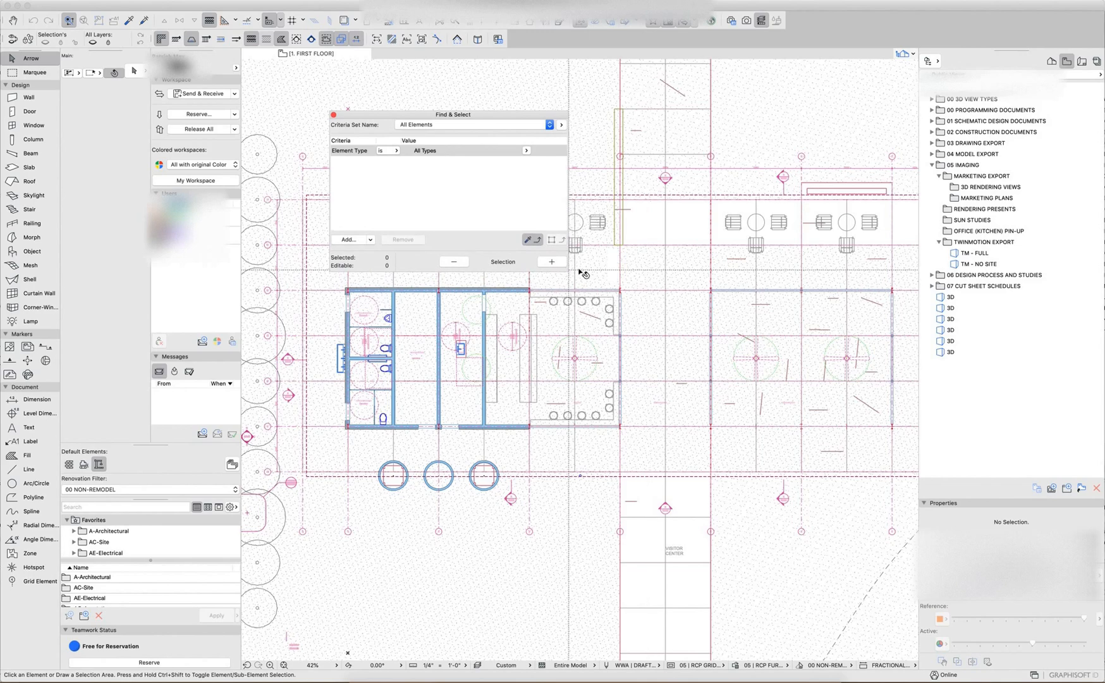
{"action": "mouse_move", "coordinate": [536, 176]}
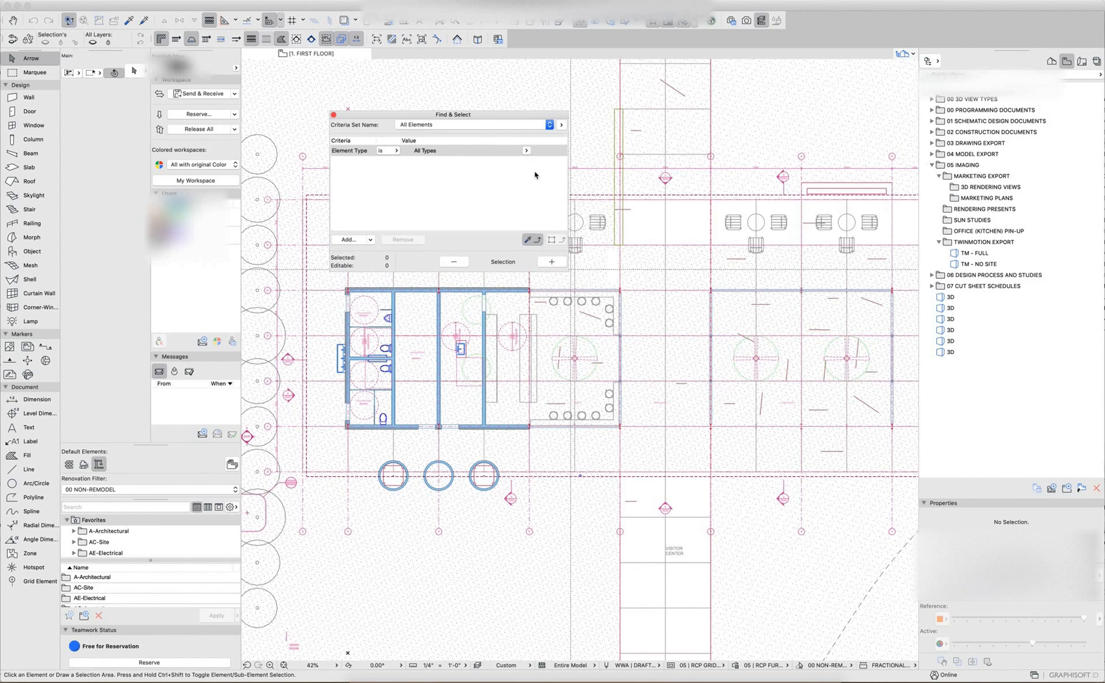
{"action": "mouse_move", "coordinate": [414, 119]}
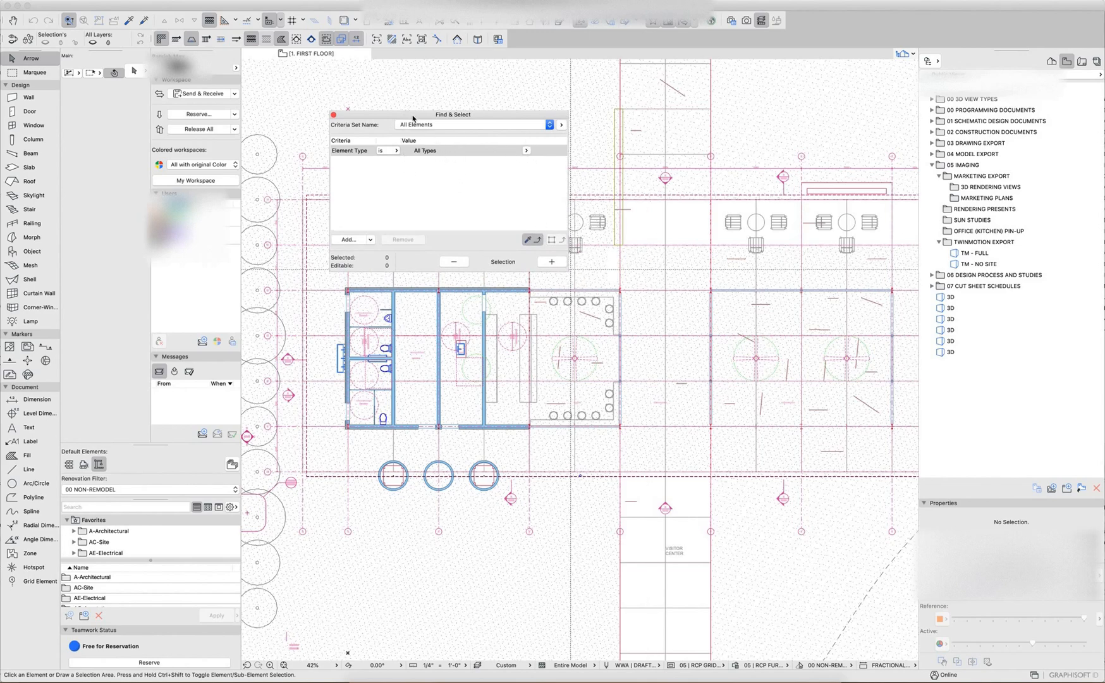
{"action": "left_click_drag", "start_coordinate": [453, 114], "coordinate": [403, 84]}
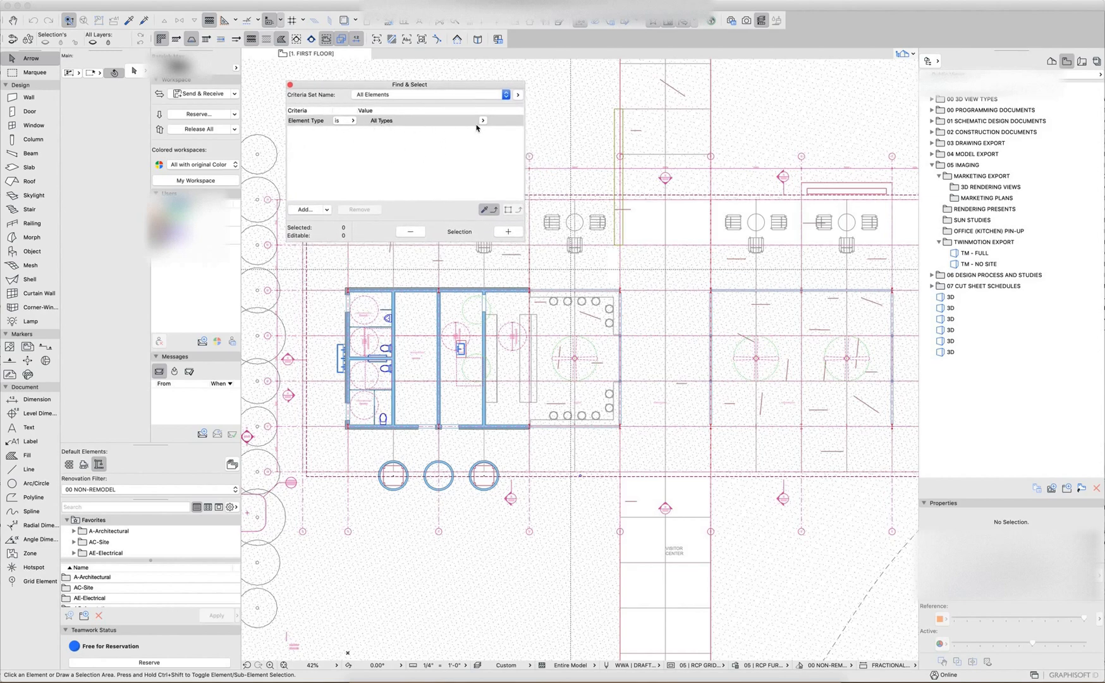
{"action": "left_click", "coordinate": [482, 120]}
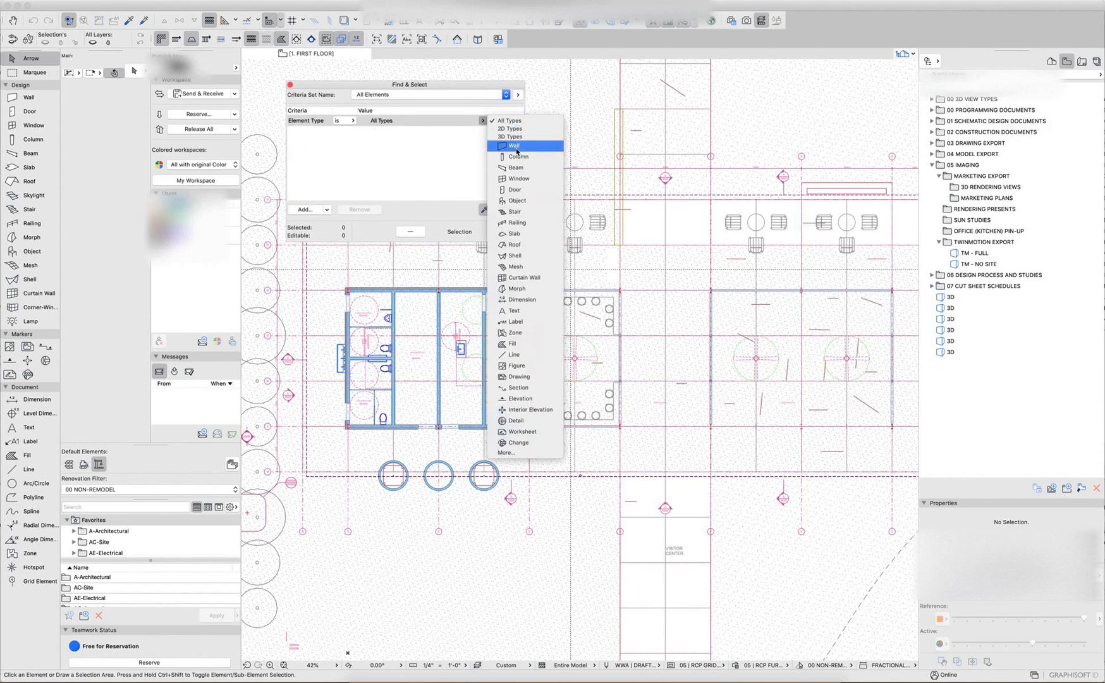
{"action": "left_click", "coordinate": [513, 146]}
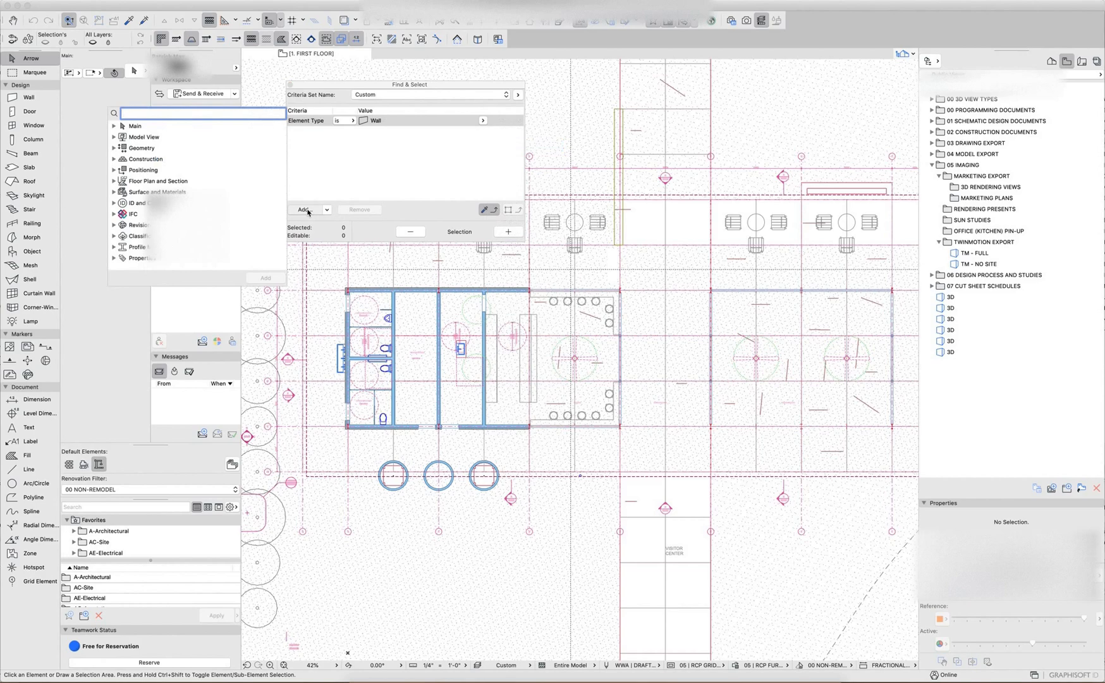
- Add a Layer criterion with value A | WALL.INTERIOR
{"action": "left_click", "coordinate": [204, 113]}
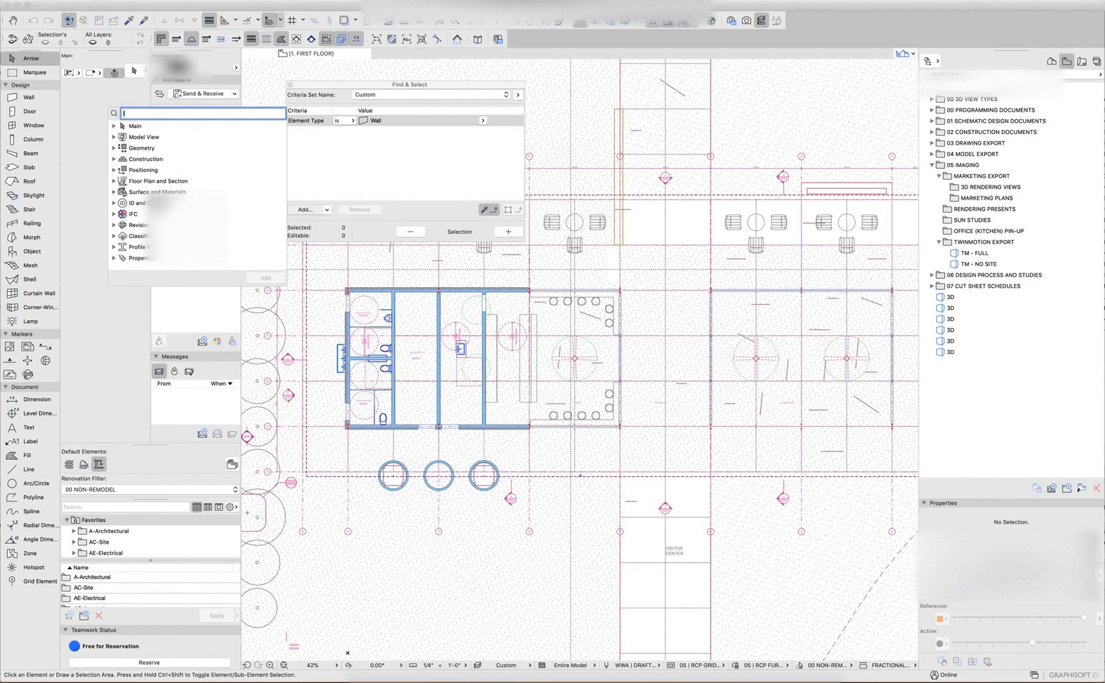
{"action": "type", "text": "layer"}
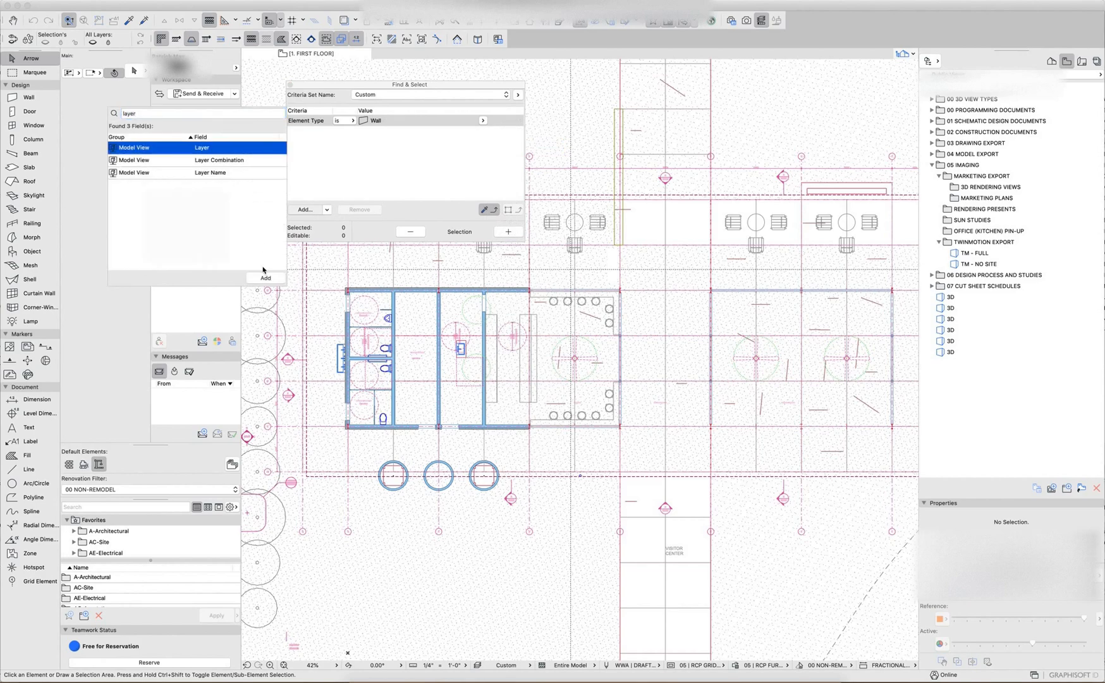
{"action": "left_click", "coordinate": [266, 277]}
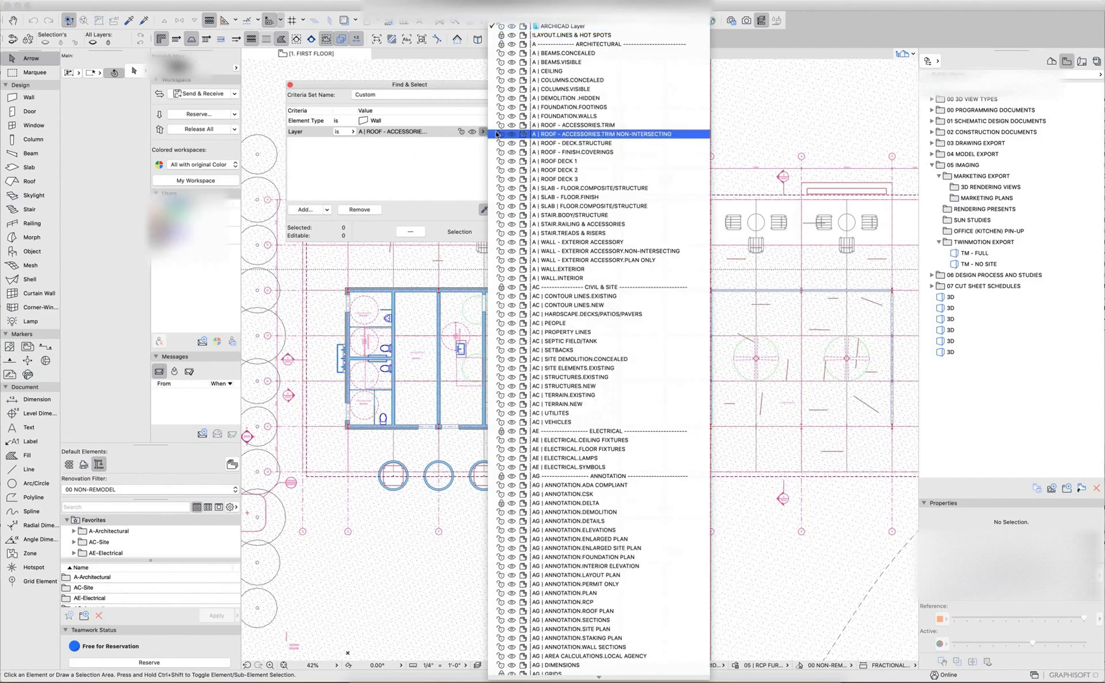
{"action": "left_click", "coordinate": [562, 27]}
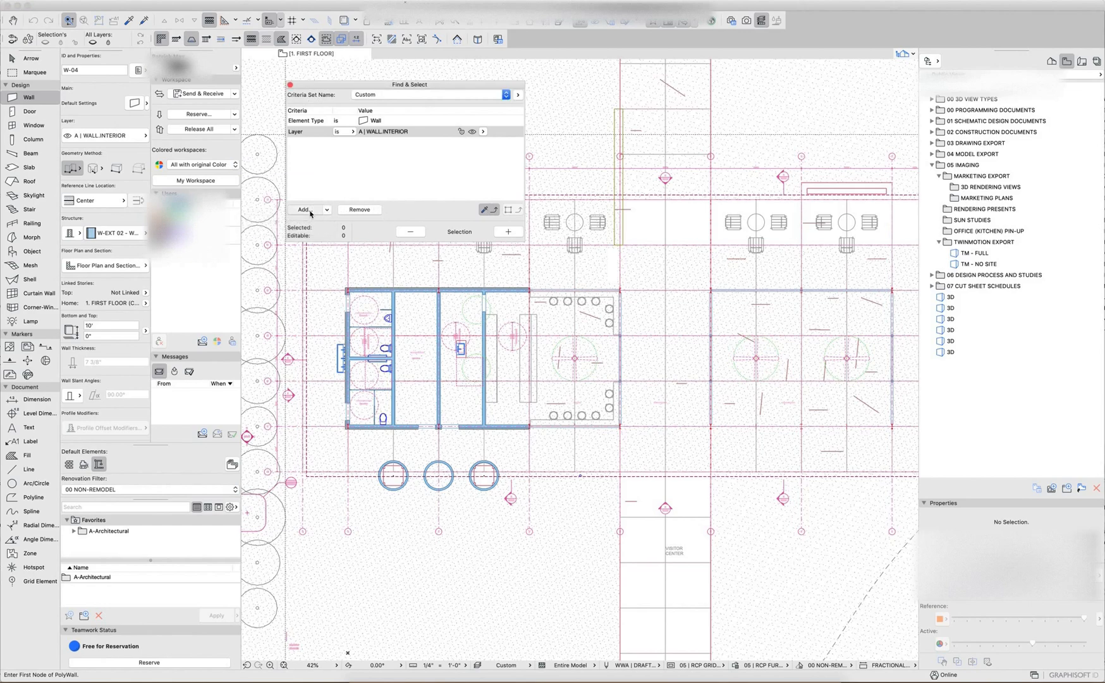
- Add an Element ID criterion matching W-04 to the wall search
{"action": "left_click", "coordinate": [306, 210]}
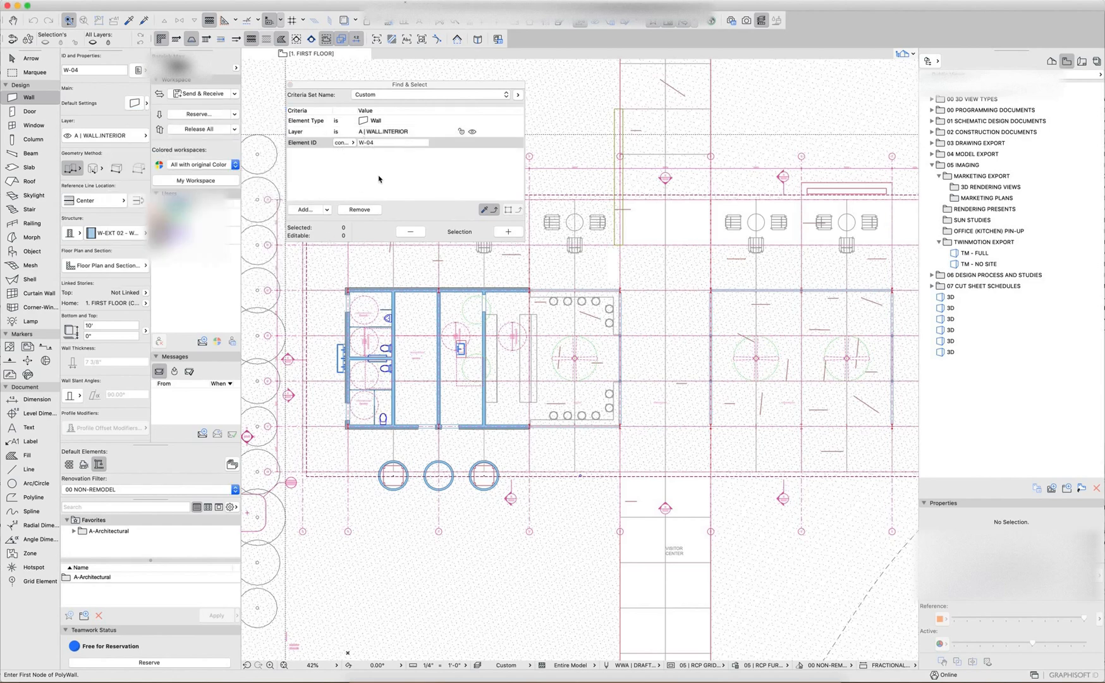
{"action": "mouse_move", "coordinate": [438, 341]}
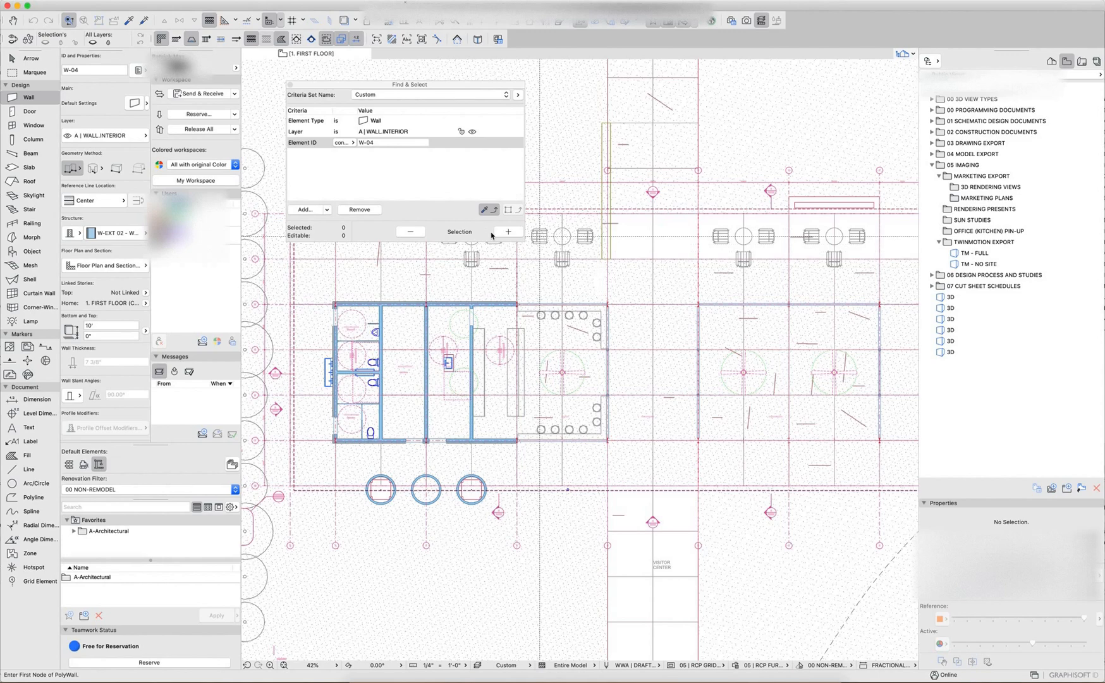
- Add the matching walls to the selection and drop the Element ID criterion
{"action": "left_click", "coordinate": [507, 232]}
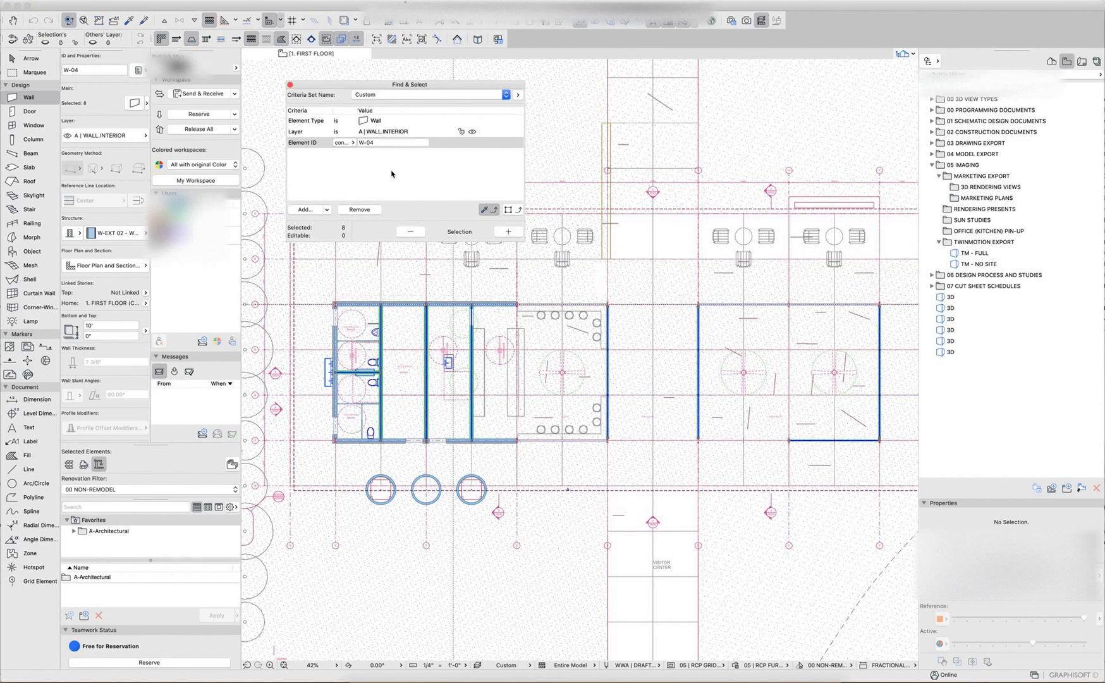
{"action": "left_click", "coordinate": [367, 143]}
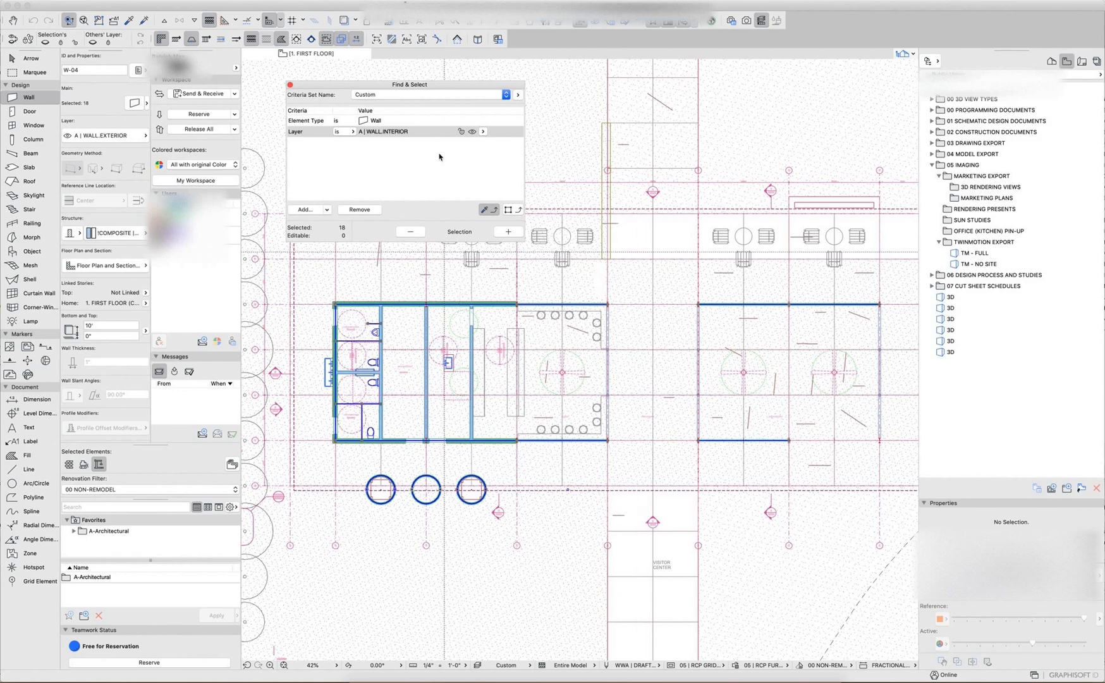
{"action": "mouse_move", "coordinate": [482, 103]}
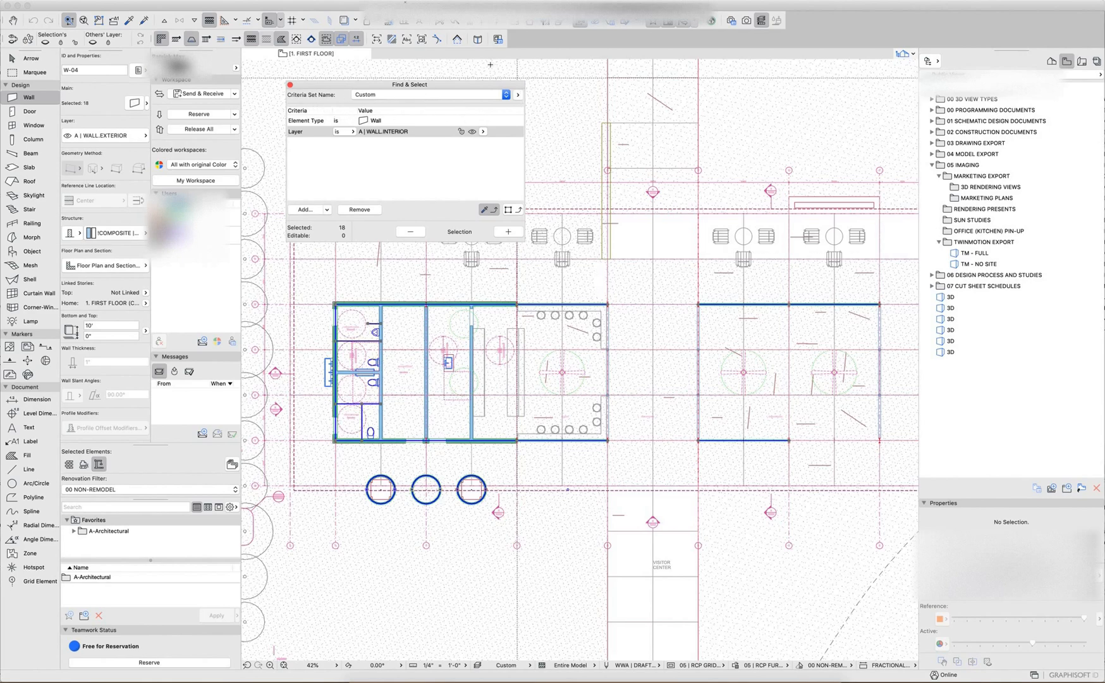
- Review the stored criteria sets list and the Store as / Import options menu
{"action": "left_click_drag", "start_coordinate": [402, 85], "coordinate": [402, 97]}
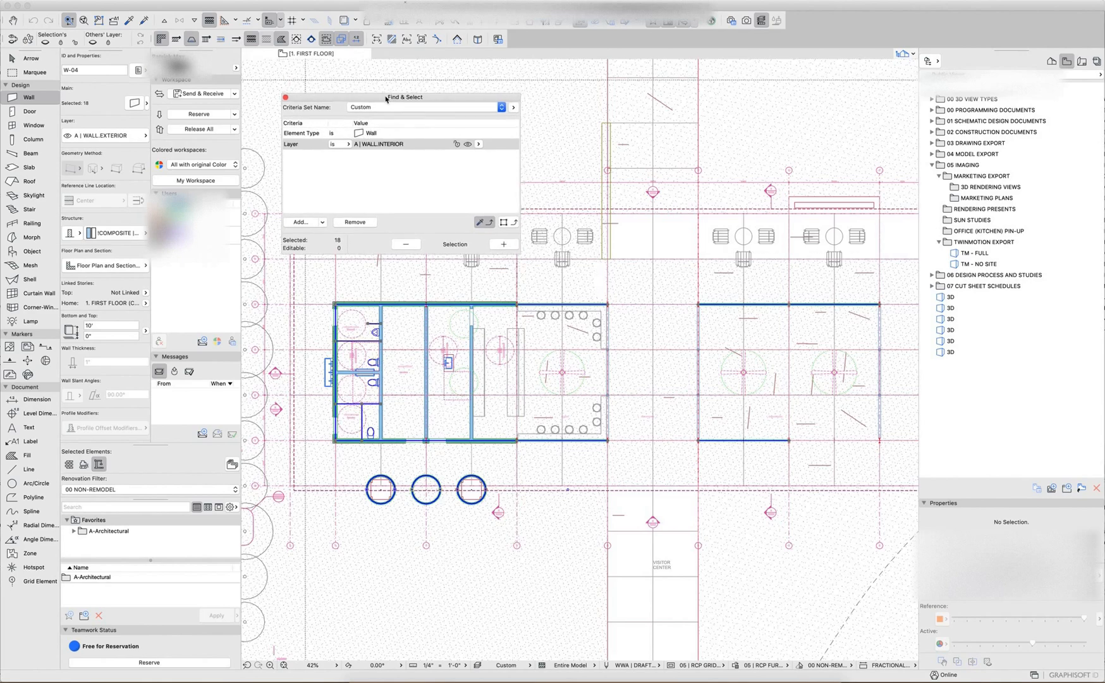
{"action": "left_click", "coordinate": [500, 108]}
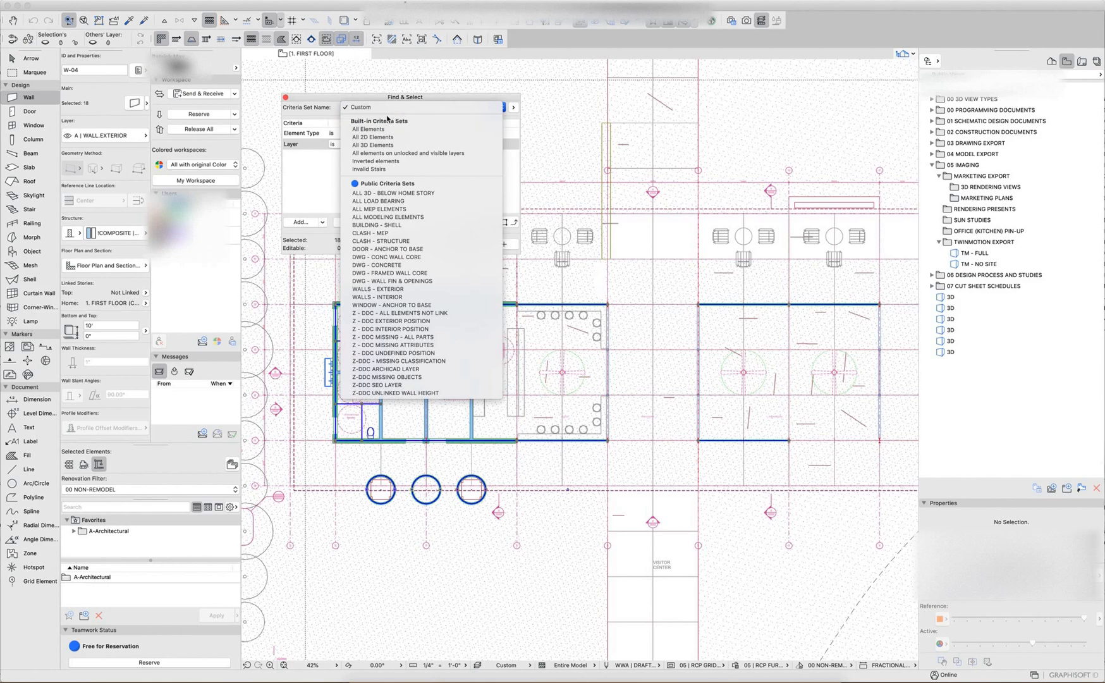
{"action": "mouse_move", "coordinate": [368, 169]}
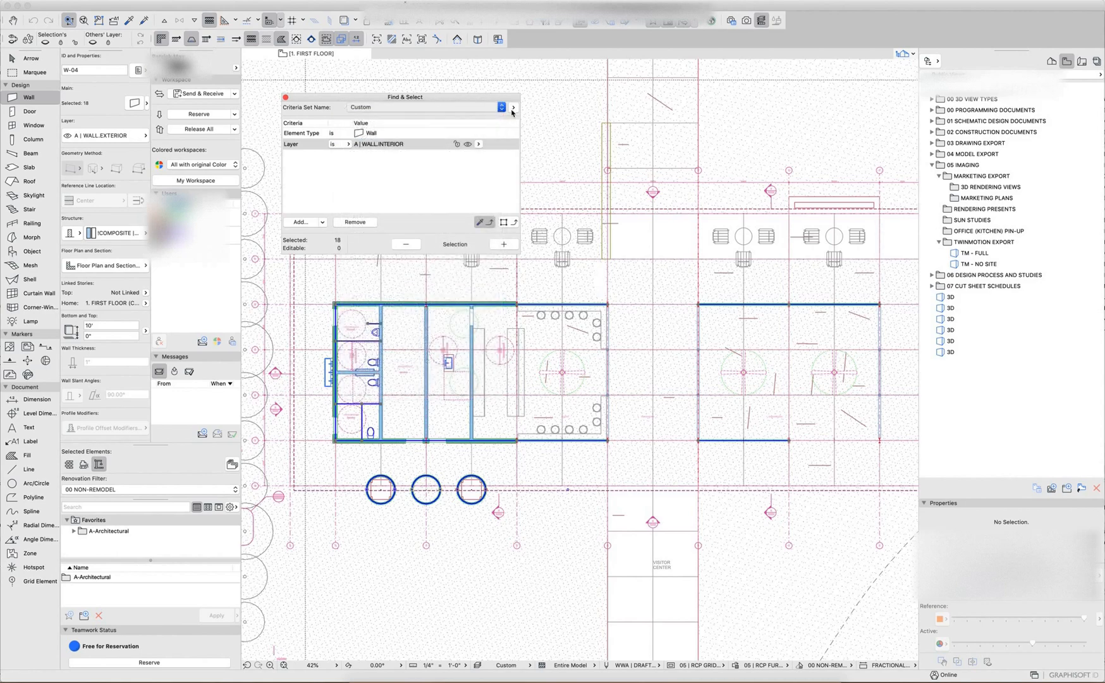
{"action": "left_click", "coordinate": [513, 107]}
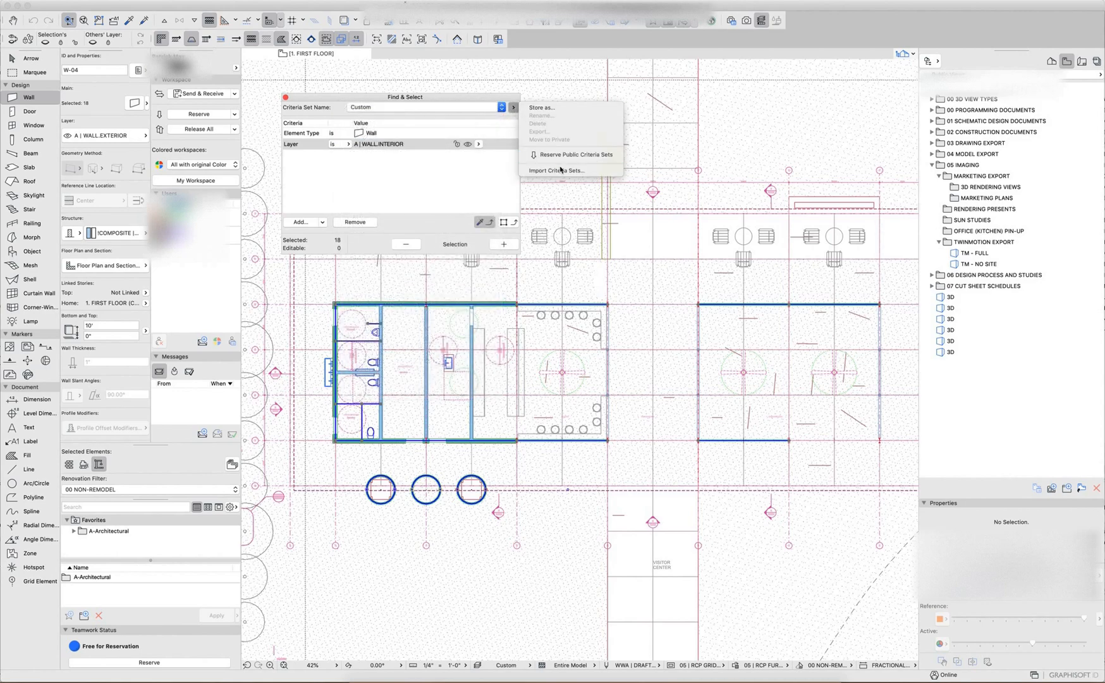
{"action": "mouse_move", "coordinate": [559, 169]}
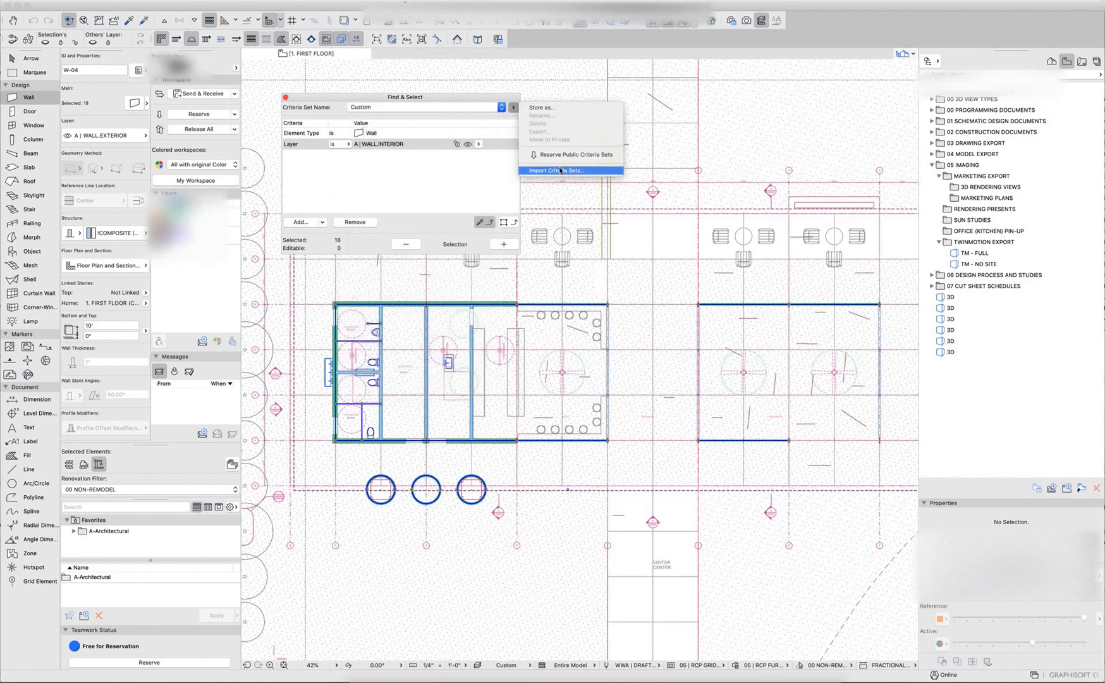
{"action": "left_click", "coordinate": [514, 108]}
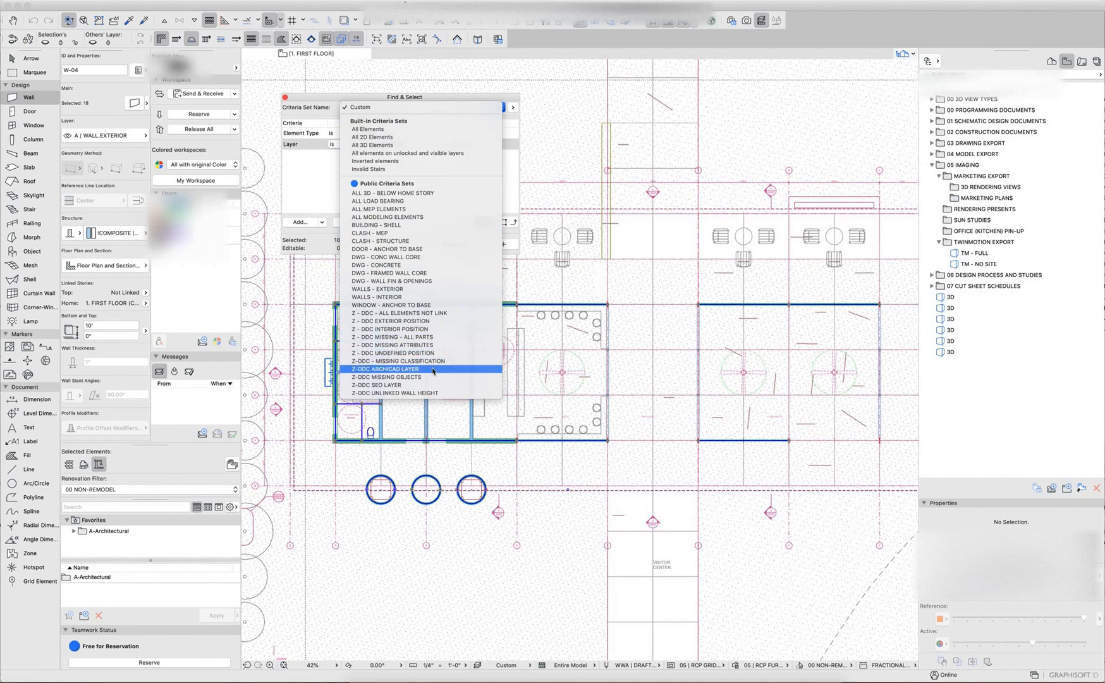
- Load the Z-DDC ARCHICAD LAYER set, select its two hotspots and dismiss the selection set details
{"action": "left_click", "coordinate": [384, 368]}
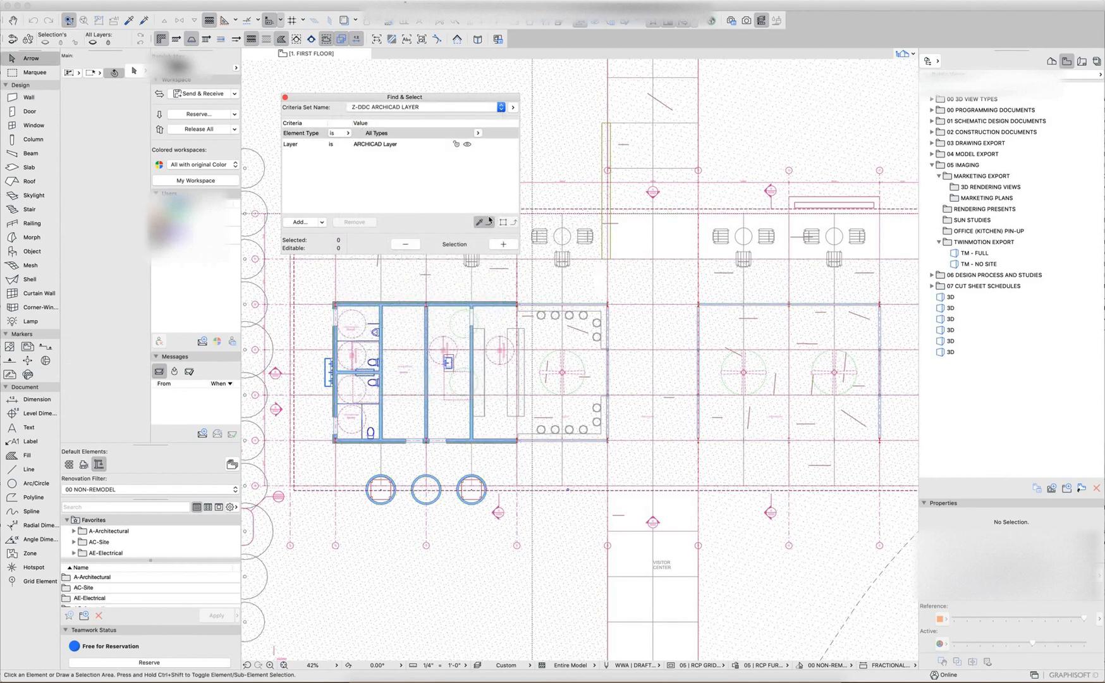
{"action": "mouse_move", "coordinate": [498, 239]}
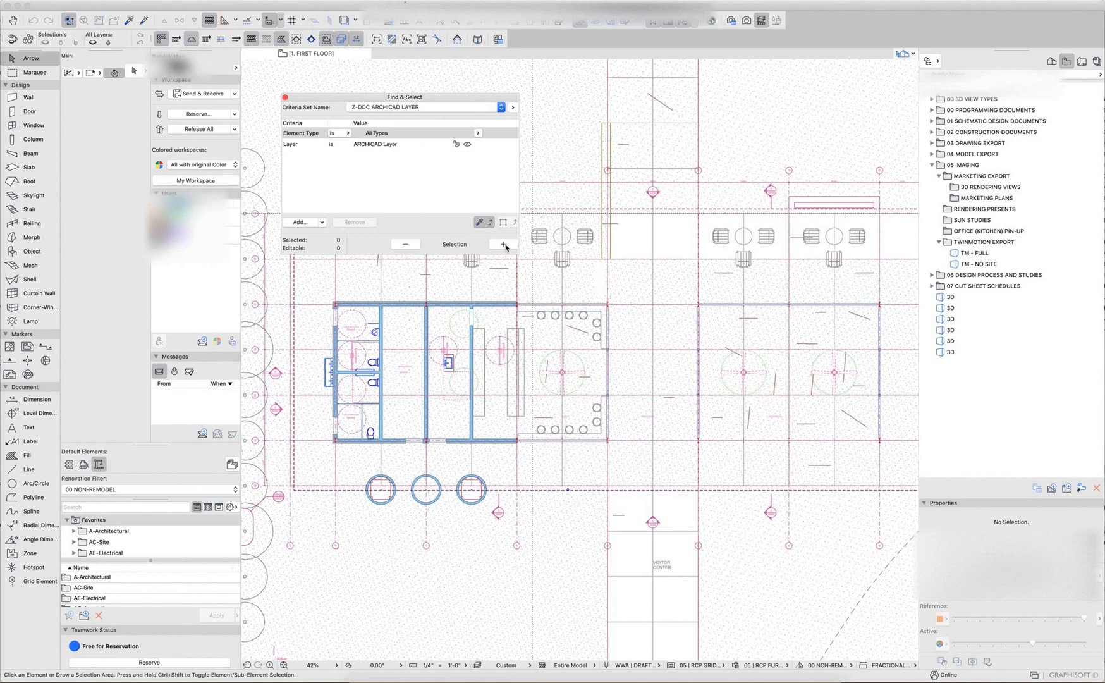
{"action": "left_click", "coordinate": [502, 243]}
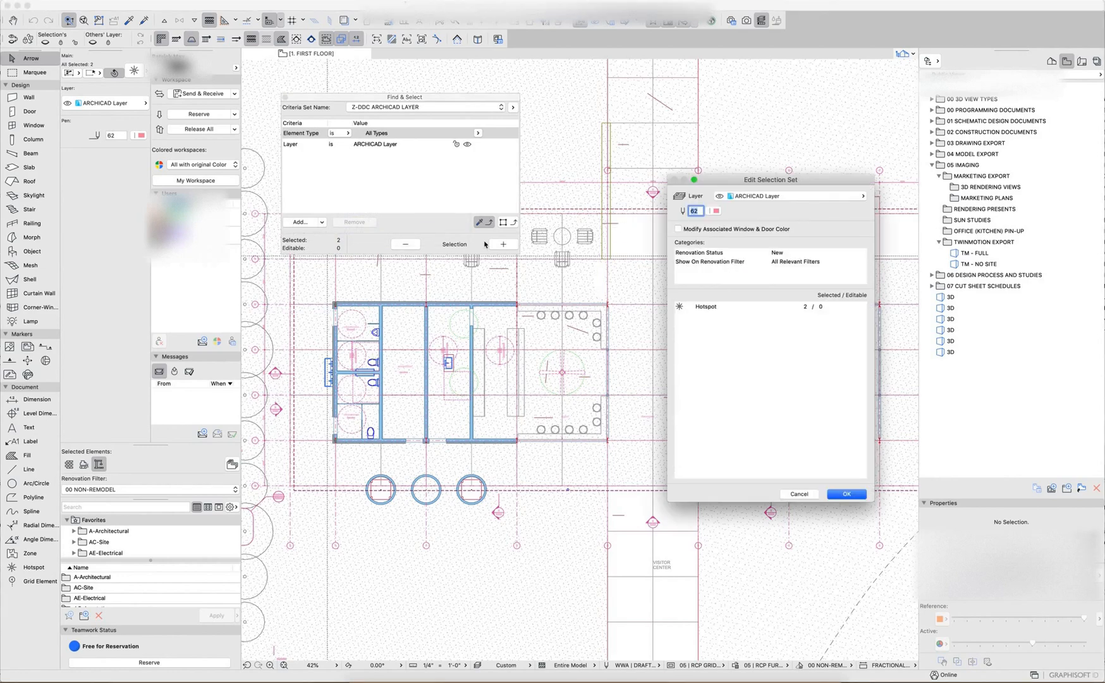
{"action": "mouse_move", "coordinate": [736, 315]}
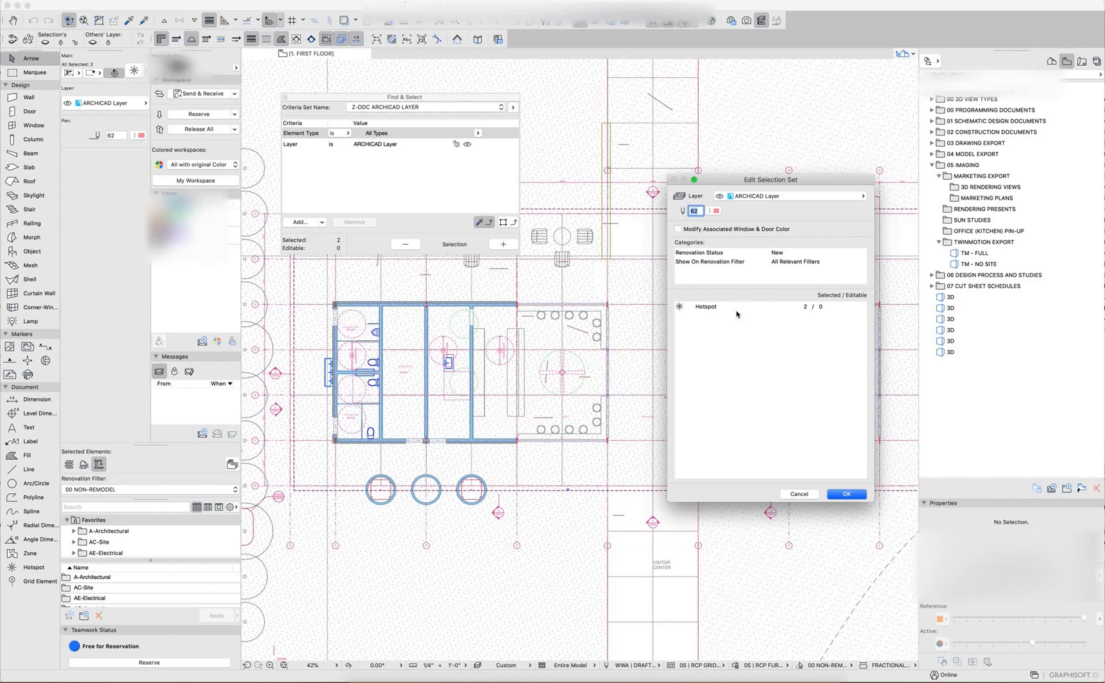
{"action": "mouse_move", "coordinate": [524, 326]}
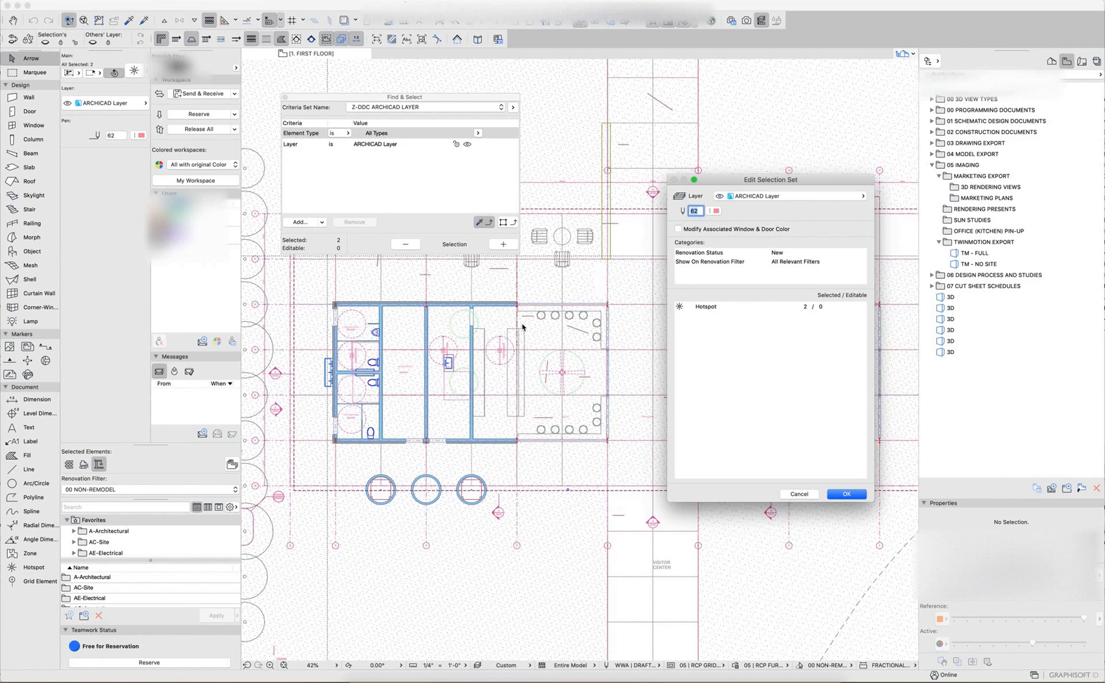
{"action": "left_click", "coordinate": [846, 494]}
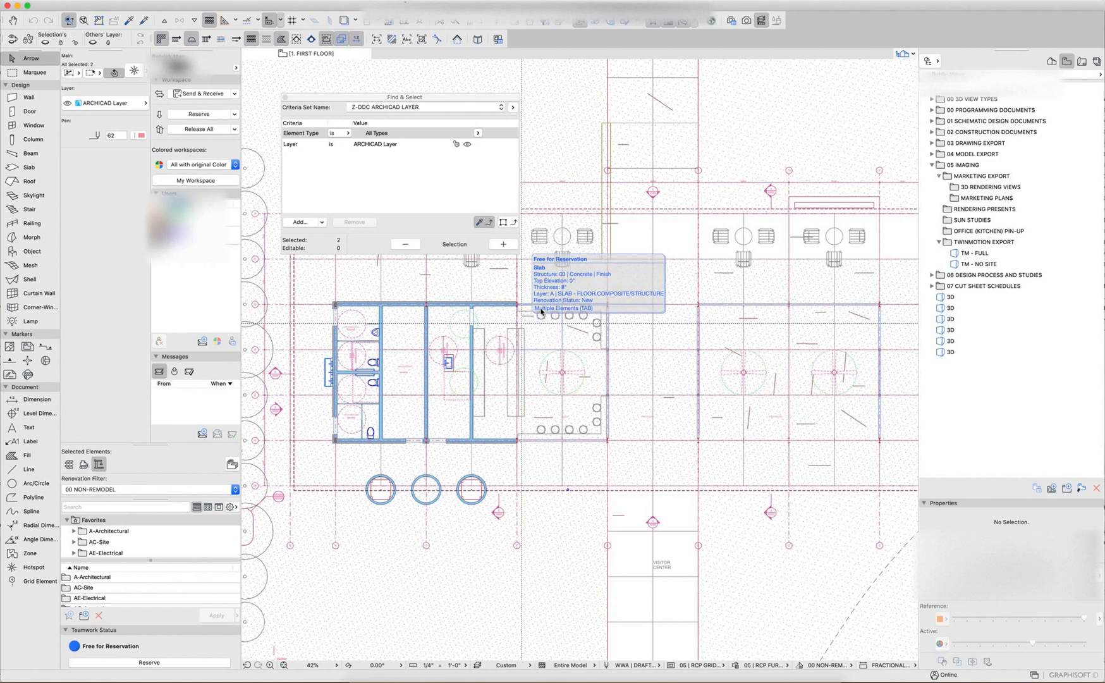
{"action": "mouse_move", "coordinate": [449, 238]}
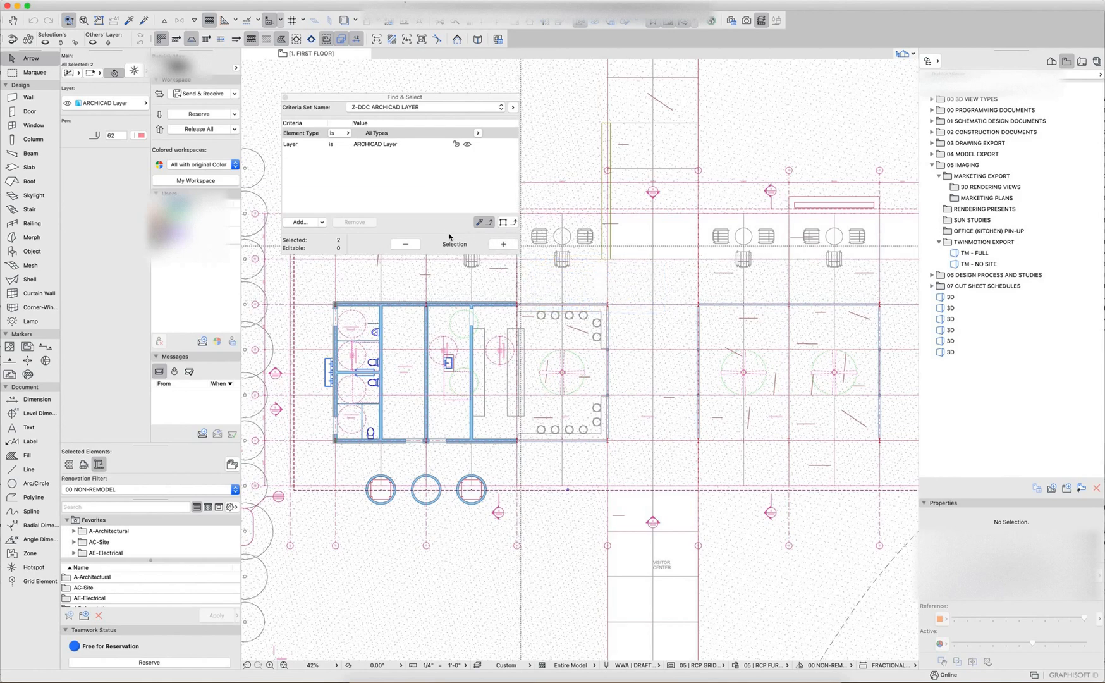
{"action": "mouse_move", "coordinate": [438, 112]}
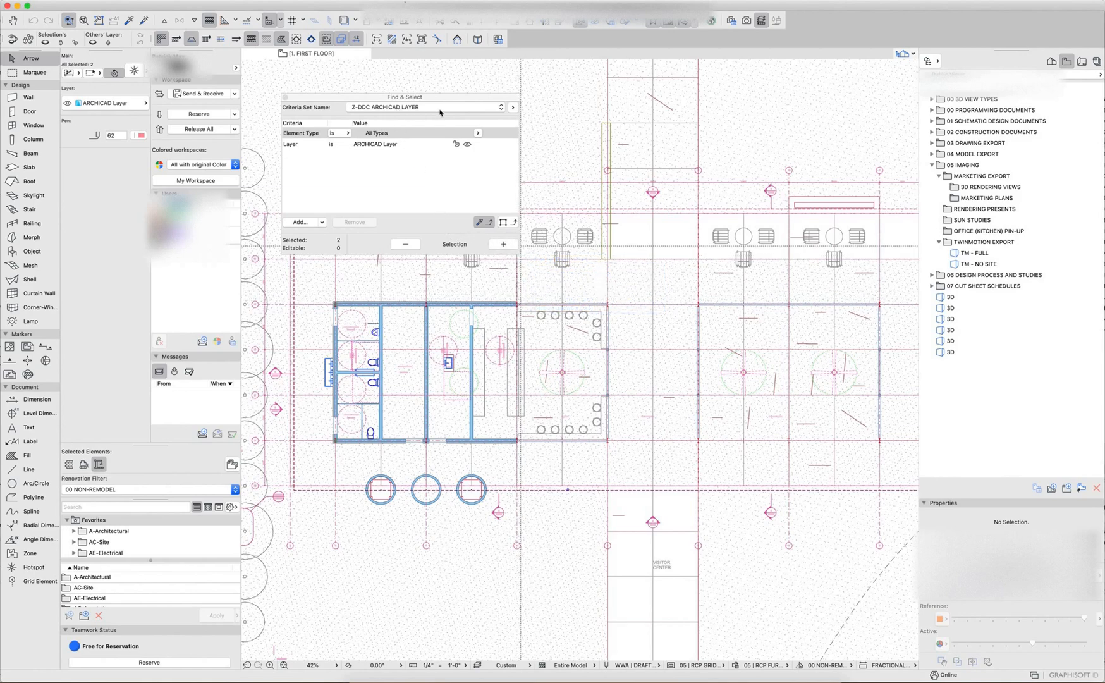
- Store the Wall + A | WALL.INTERIOR criteria as a named set
{"action": "left_click", "coordinate": [513, 108]}
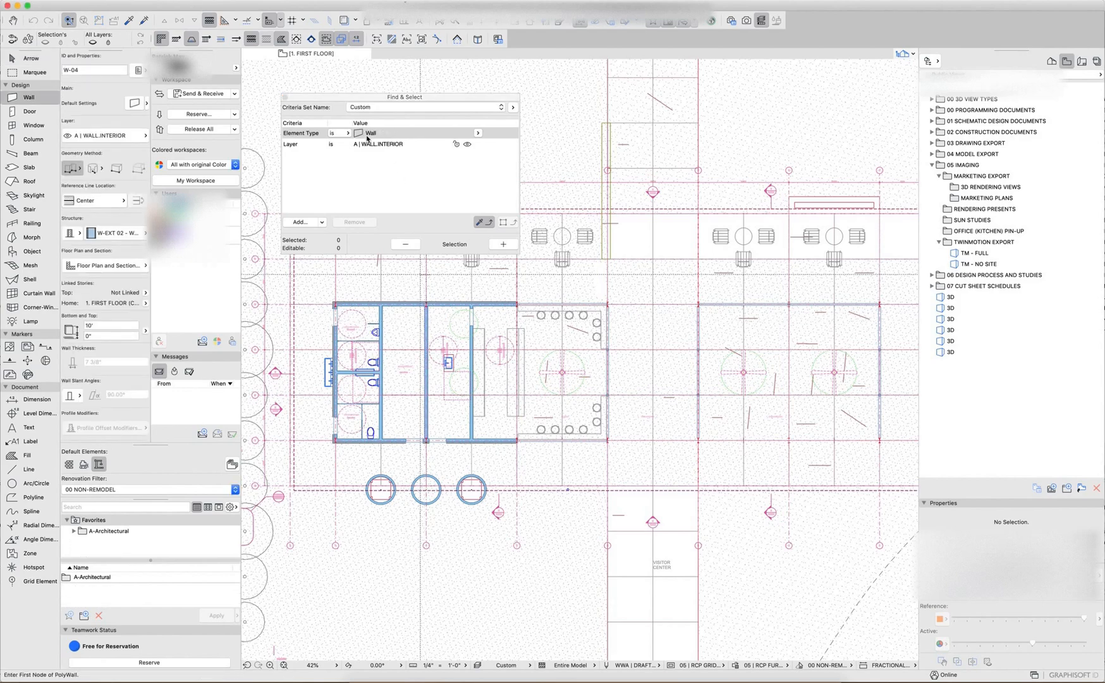
{"action": "left_click", "coordinate": [512, 107]}
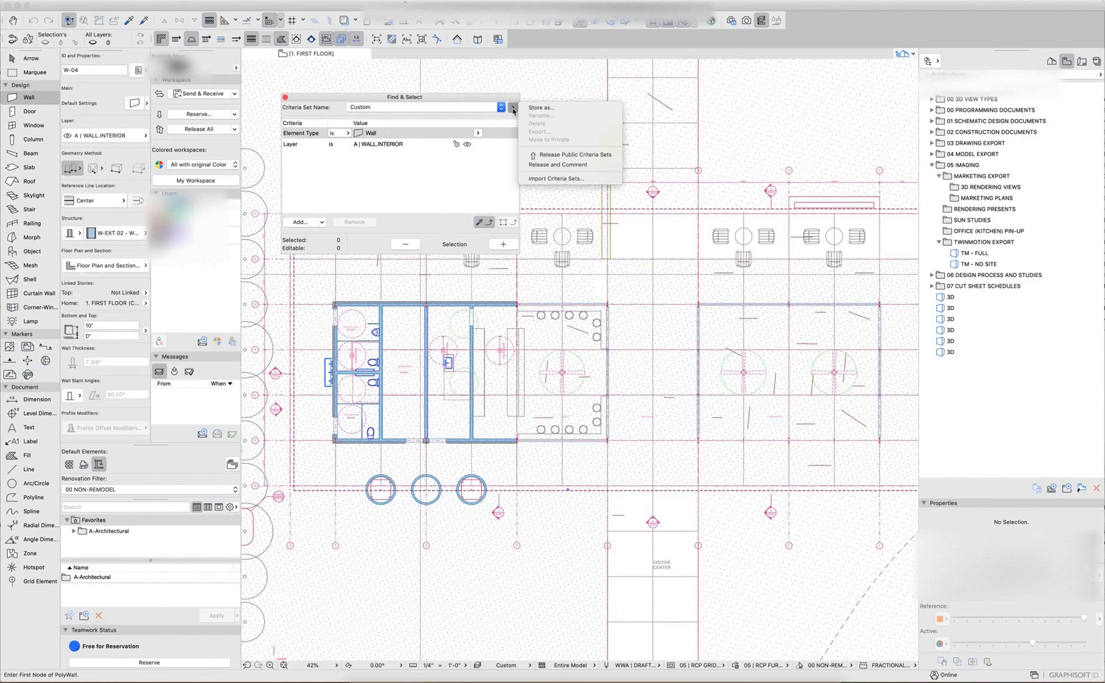
{"action": "mouse_move", "coordinate": [550, 108]}
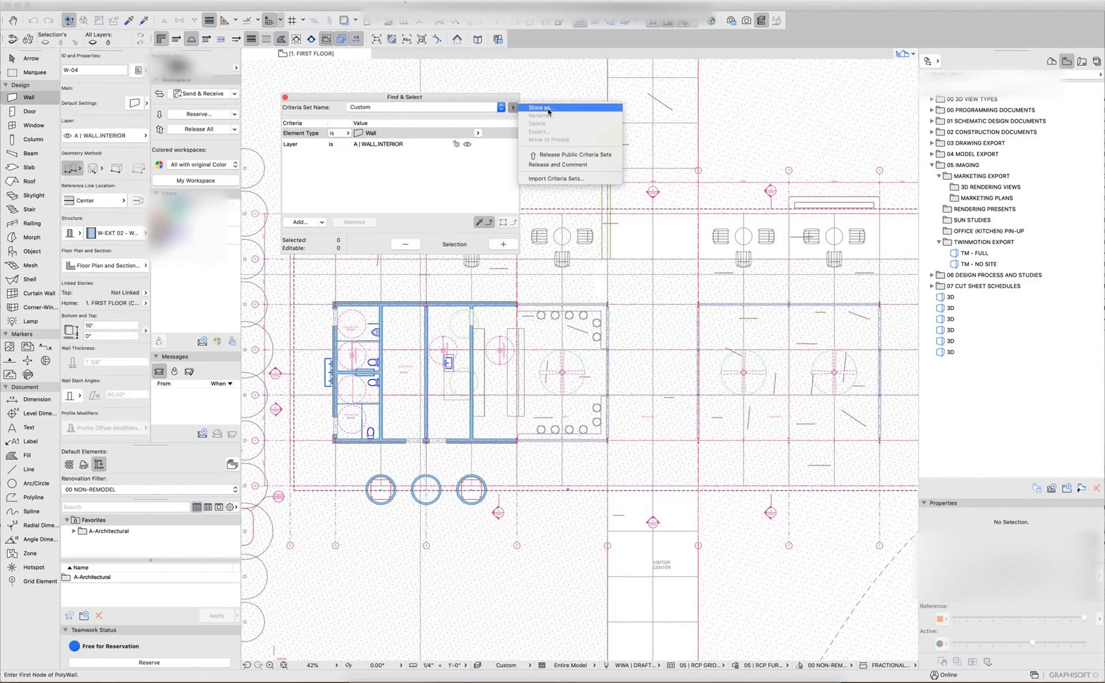
{"action": "left_click", "coordinate": [540, 108]}
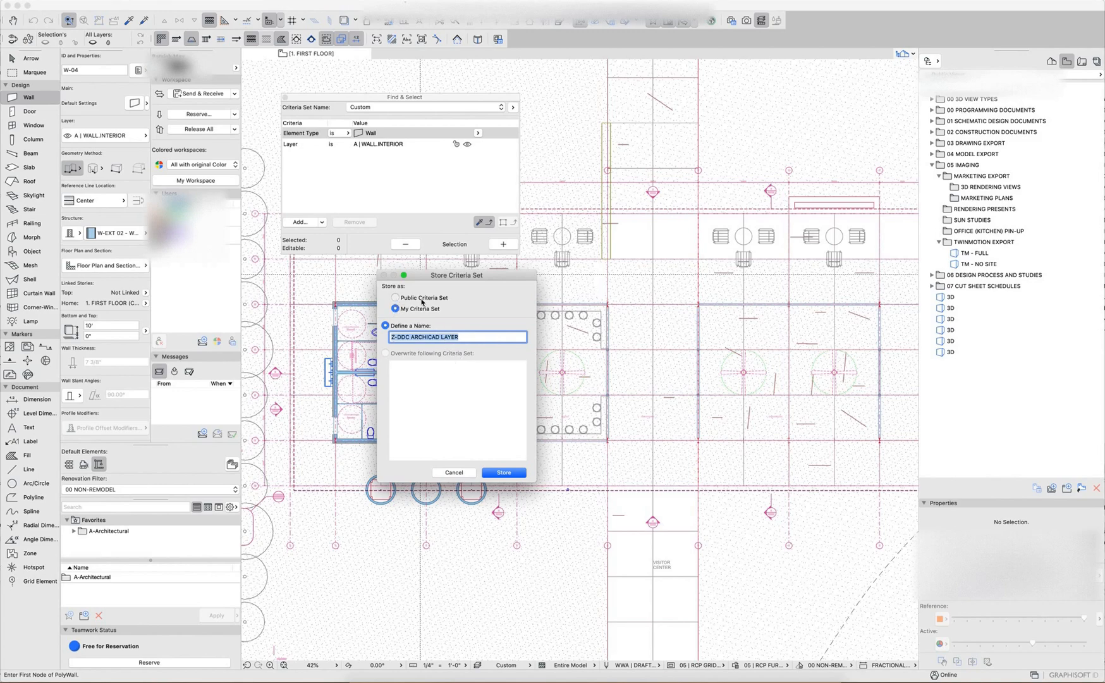
- Make the set public and overwrite the existing WALLS - INTERIOR set
{"action": "left_click", "coordinate": [394, 297]}
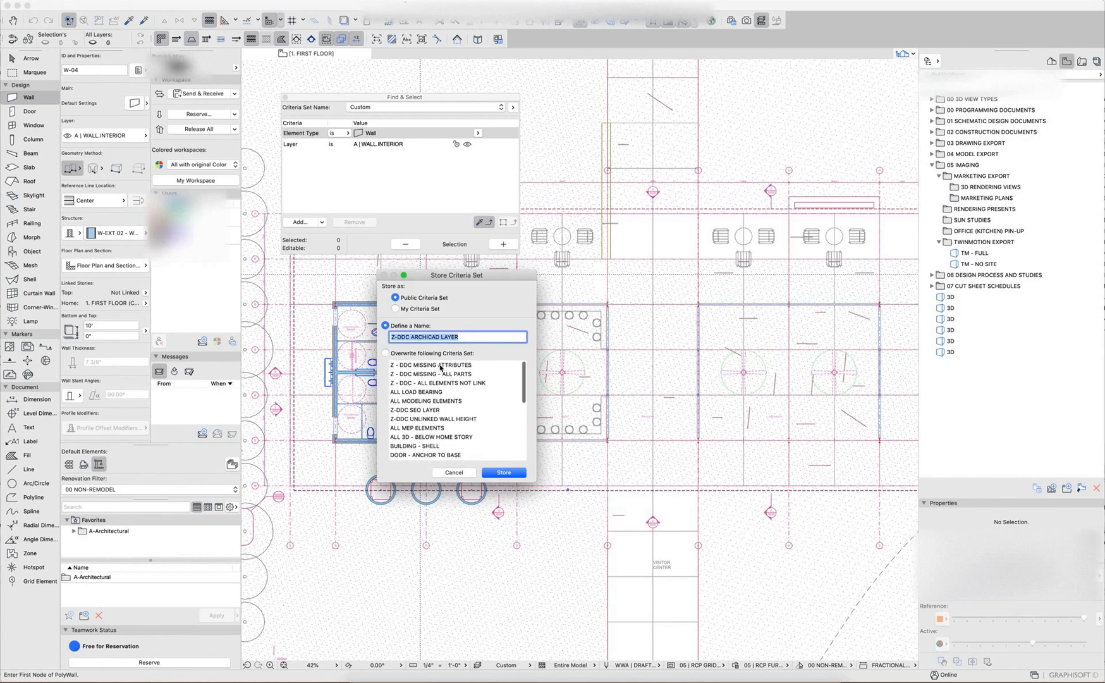
{"action": "scroll", "scroll_direction": "down", "scroll_amount": 3}
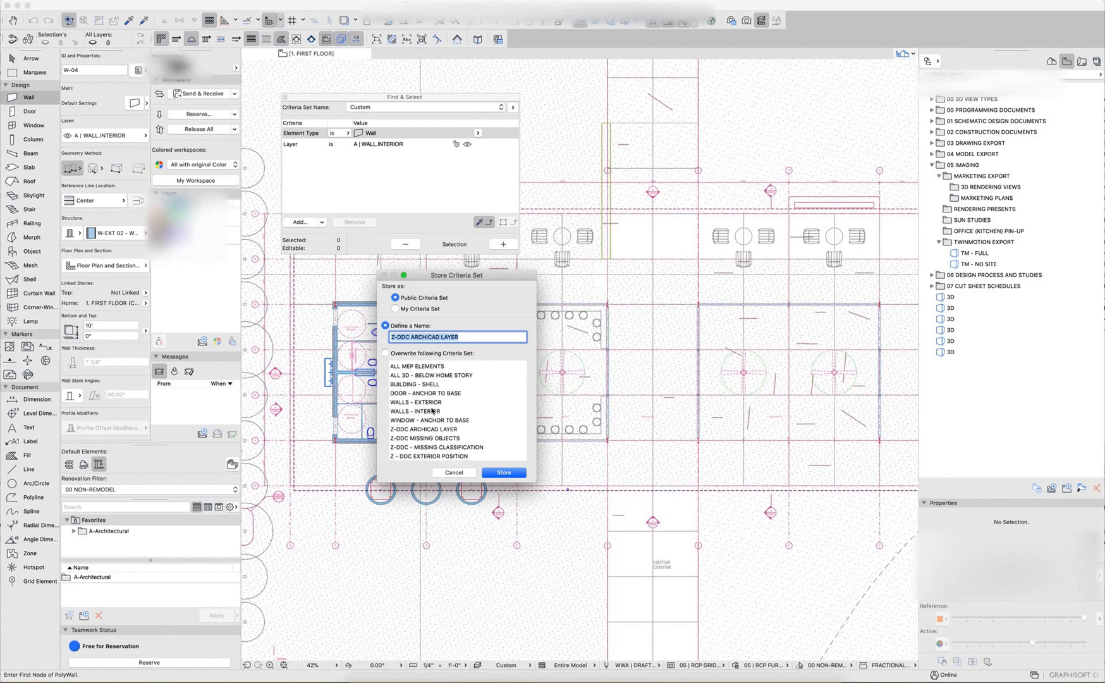
{"action": "left_click", "coordinate": [416, 411]}
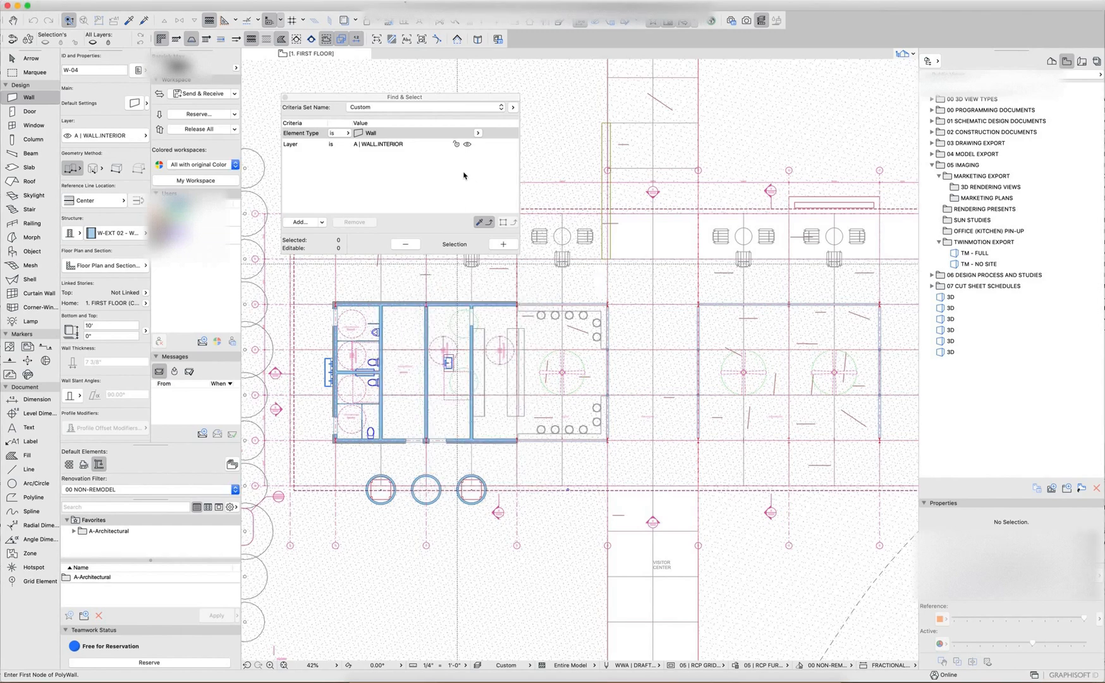
- Load the stored WALLS - INTERIOR criteria set and move the palette aside
{"action": "left_click", "coordinate": [425, 108]}
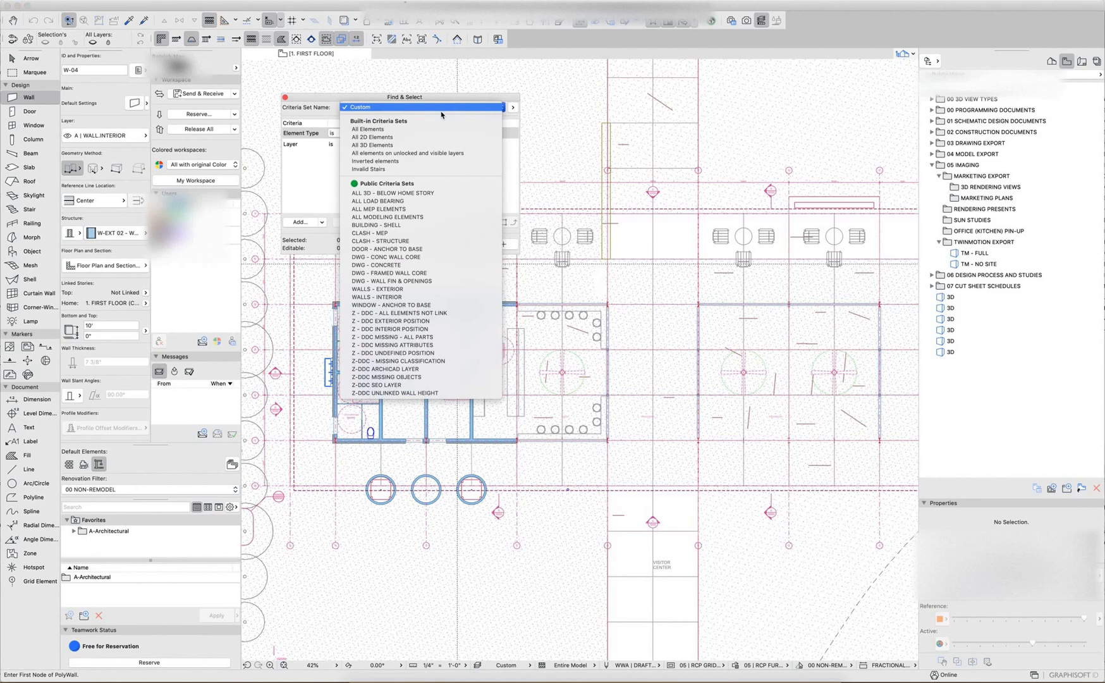
{"action": "left_click", "coordinate": [378, 297]}
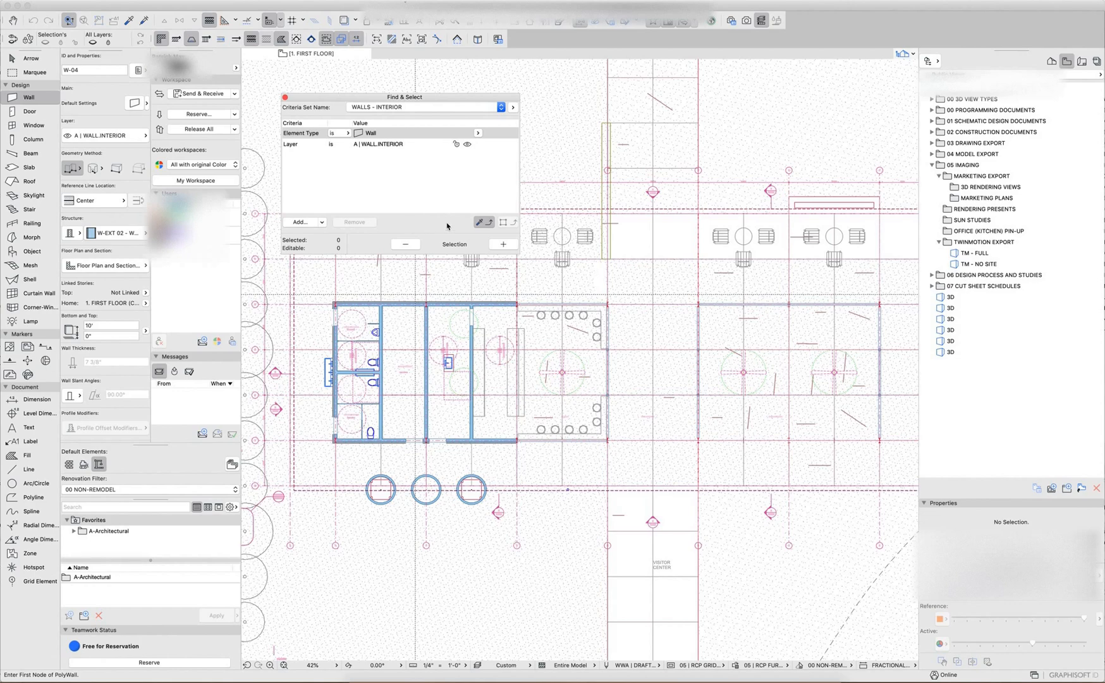
{"action": "mouse_move", "coordinate": [470, 221]}
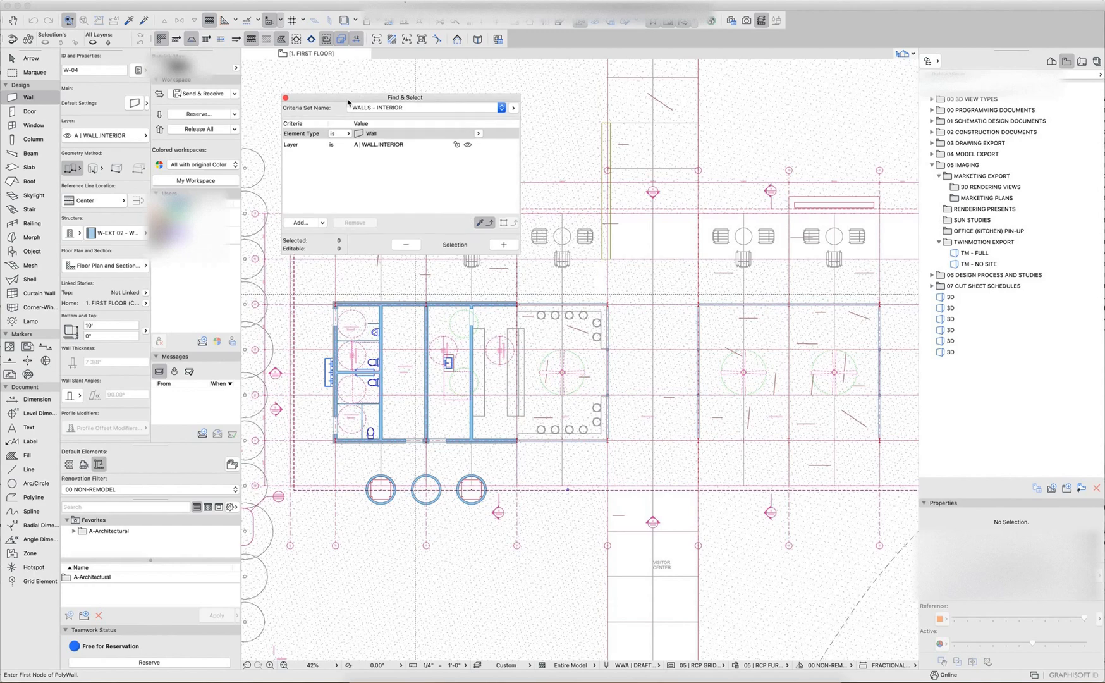
{"action": "left_click_drag", "start_coordinate": [403, 97], "coordinate": [488, 116]}
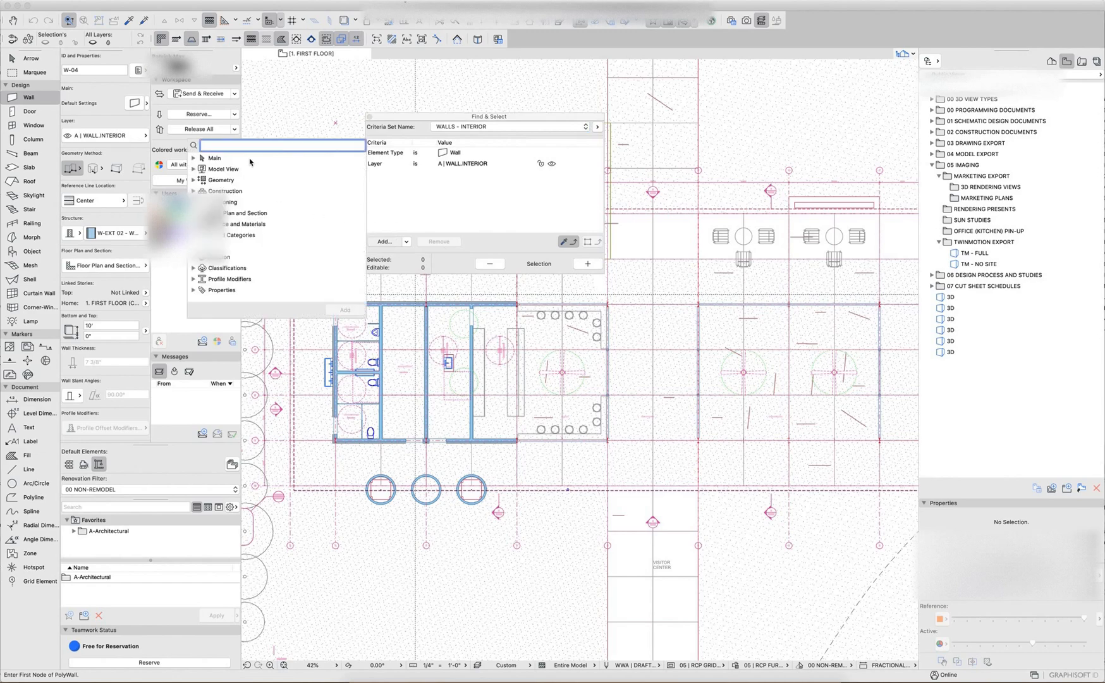
- Add an Element Type Column criterion and select the eight matching walls and columns
{"action": "type", "text": "element"}
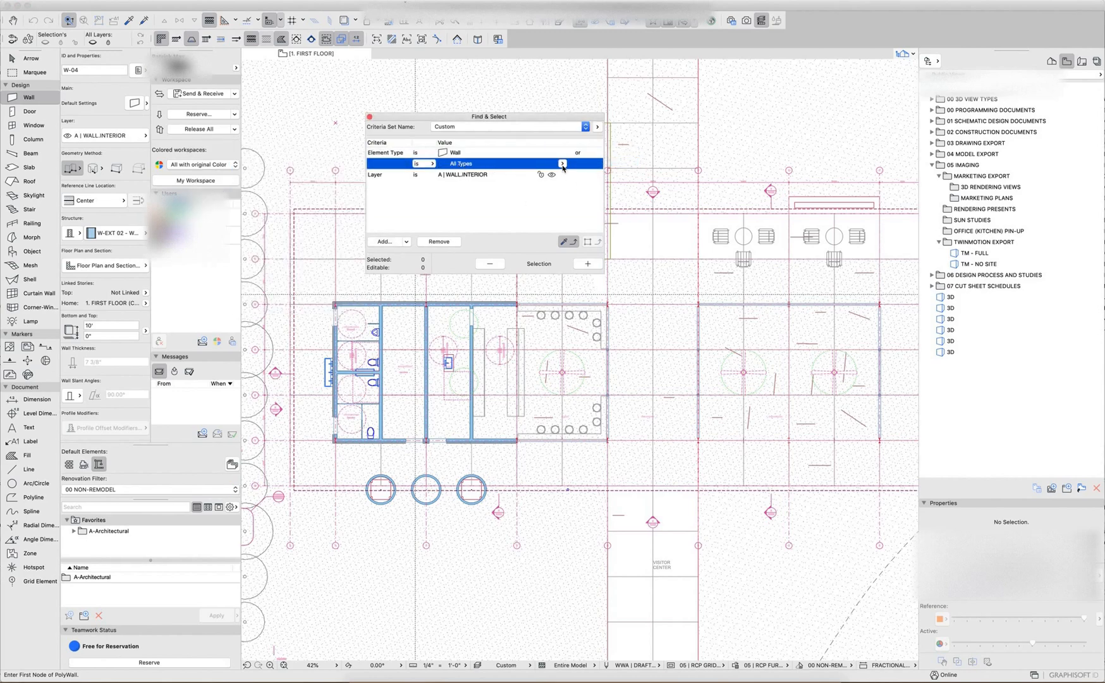
{"action": "left_click", "coordinate": [493, 163]}
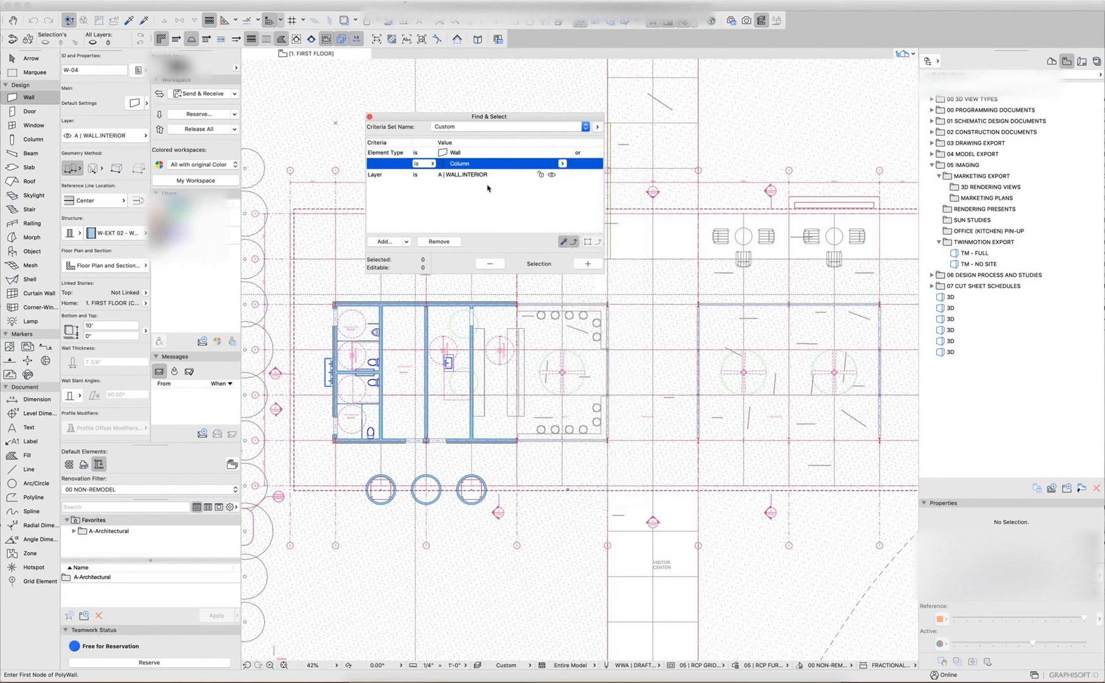
{"action": "left_click", "coordinate": [462, 175]}
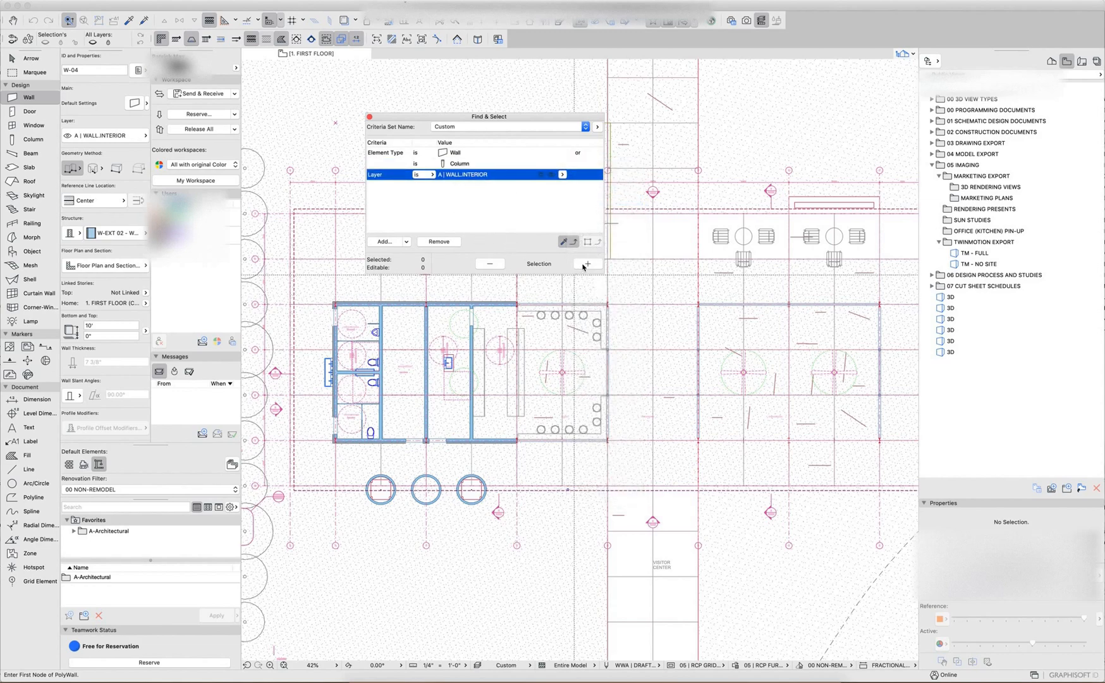
{"action": "left_click", "coordinate": [587, 263]}
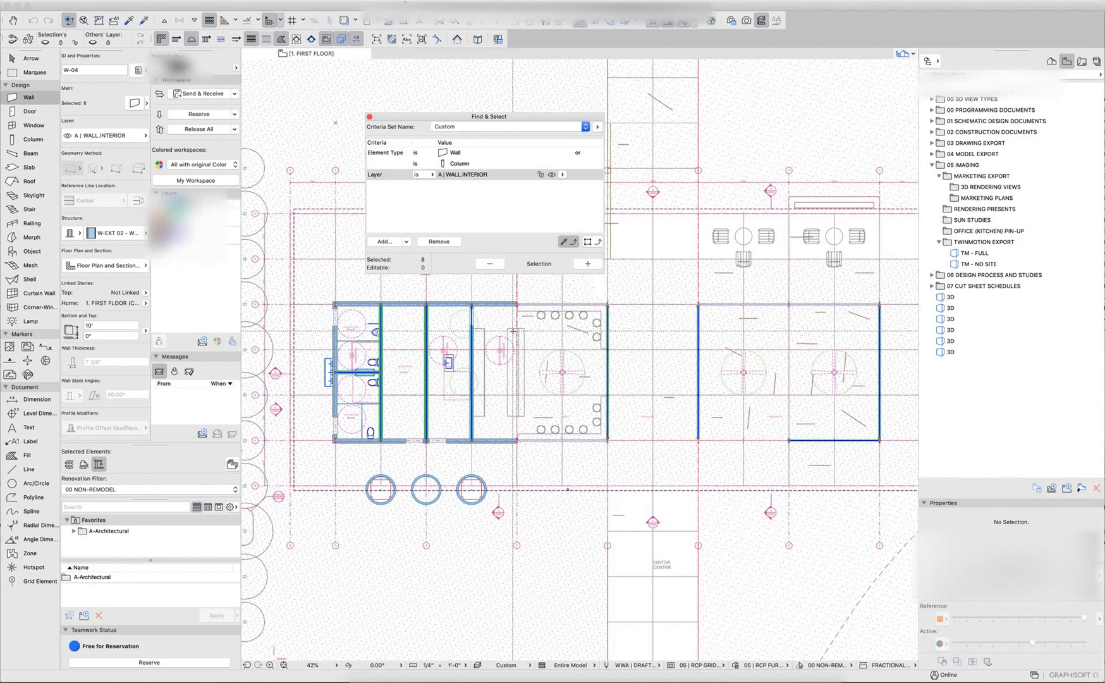
{"action": "mouse_move", "coordinate": [483, 182]}
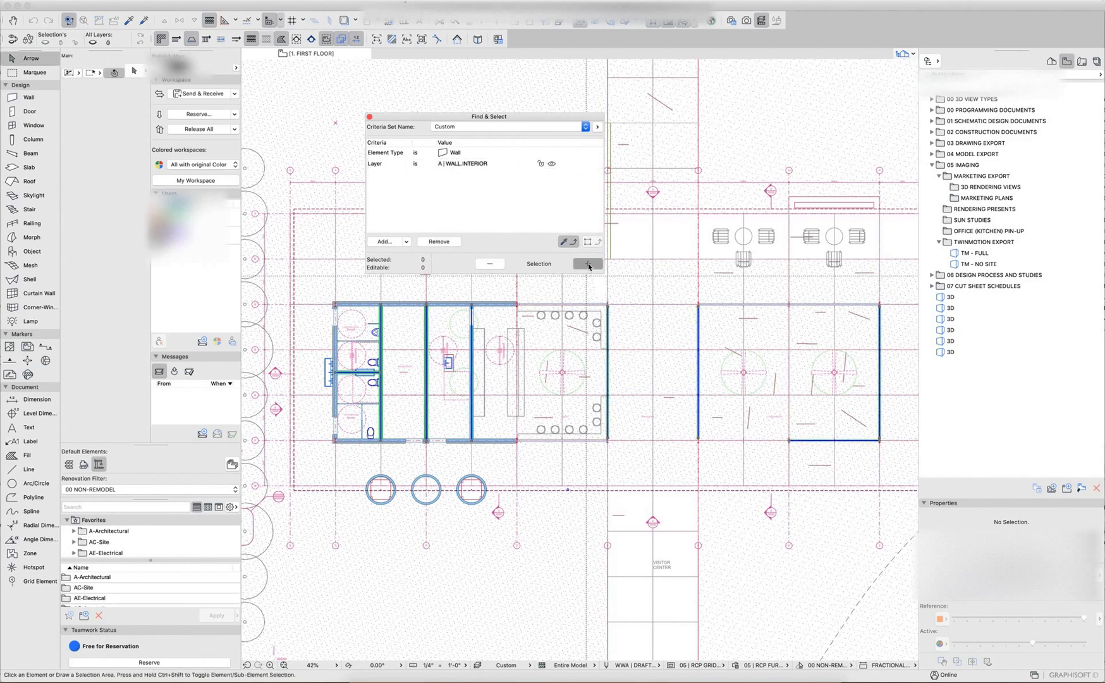
- Remove the interior Layer criterion, leaving only Element Type is Column
{"action": "left_click", "coordinate": [586, 263]}
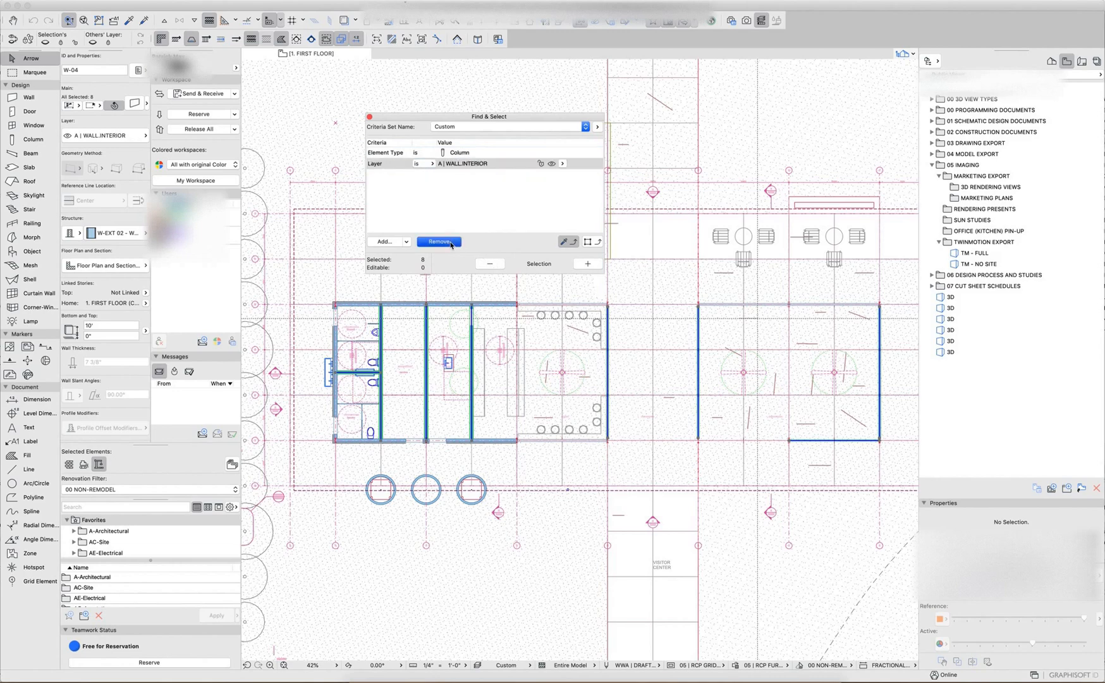
{"action": "left_click", "coordinate": [439, 241]}
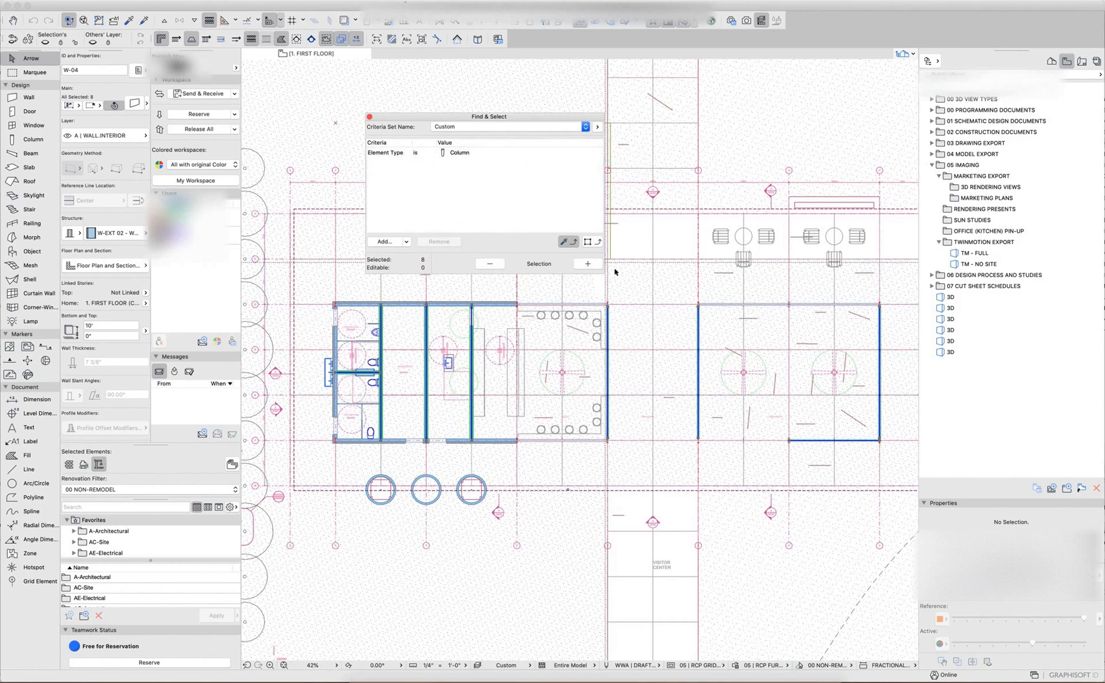